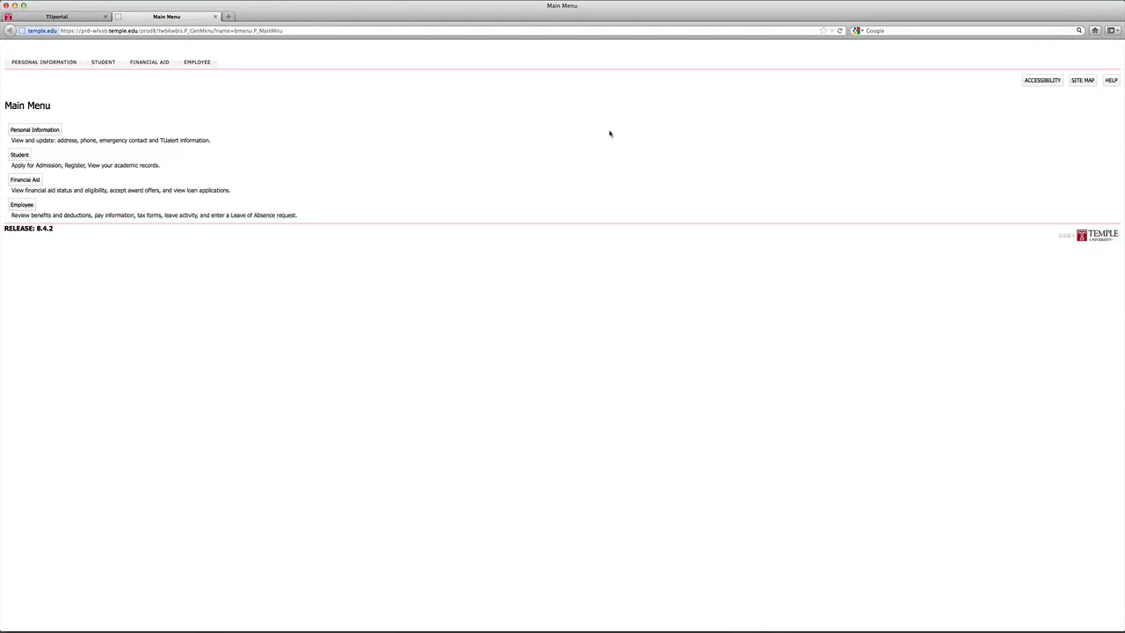
{"action": "mouse_move", "coordinate": [271, 255]}
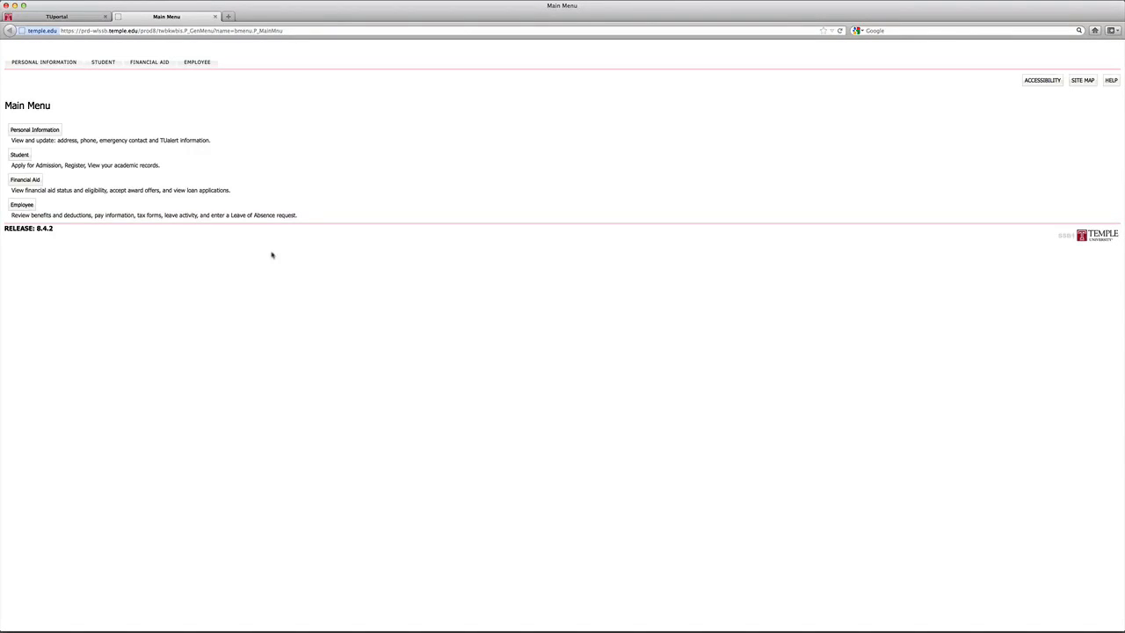
{"action": "mouse_move", "coordinate": [146, 260]}
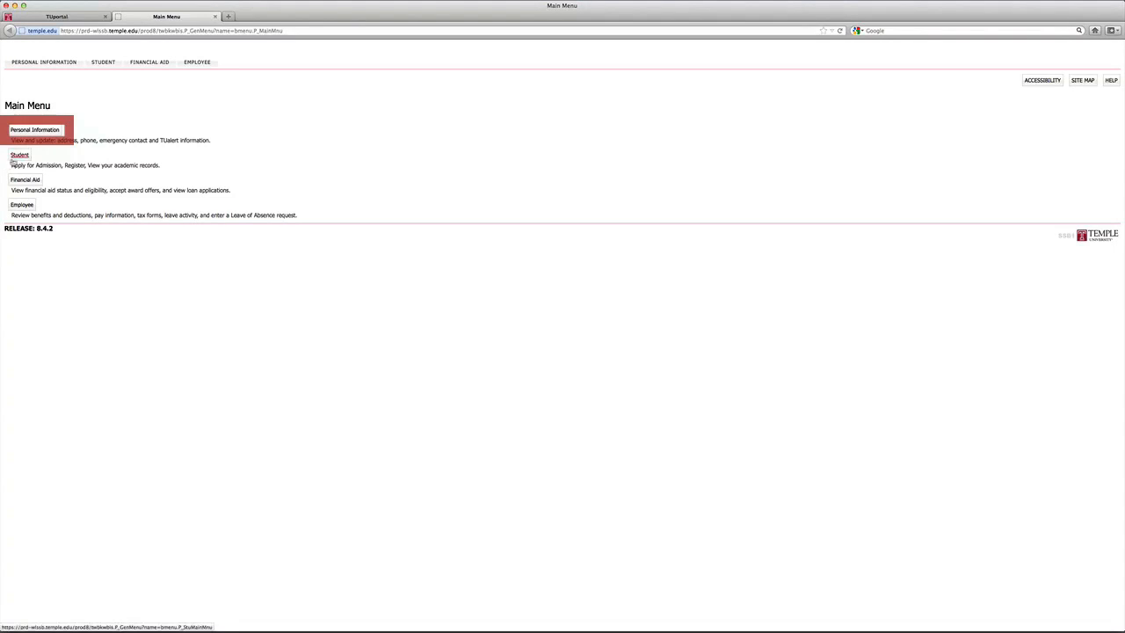
- Go to Personal Information from the Main Menu
{"action": "left_click", "coordinate": [35, 130]}
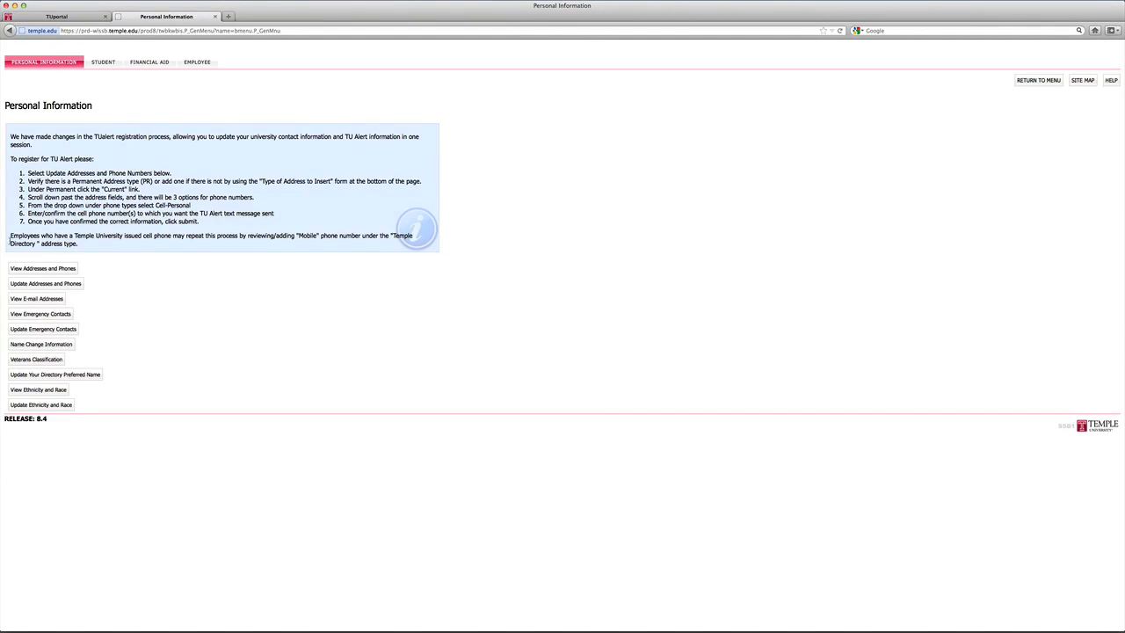
{"action": "mouse_move", "coordinate": [102, 61]}
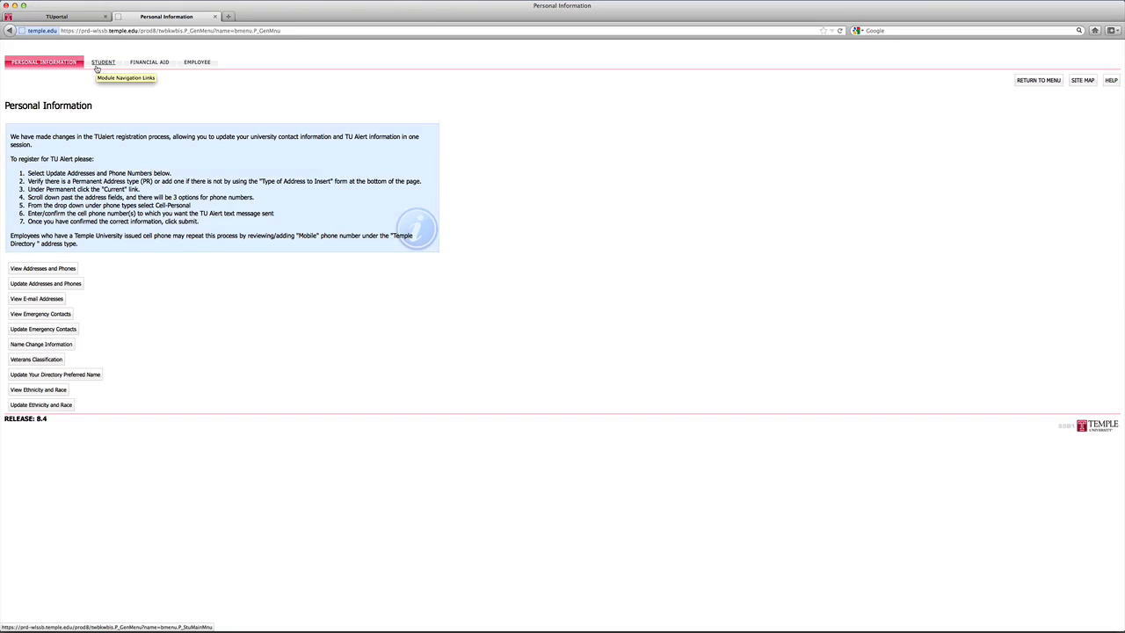
- Switch to the Student section with admissions, registration and records options
{"action": "left_click", "coordinate": [102, 62]}
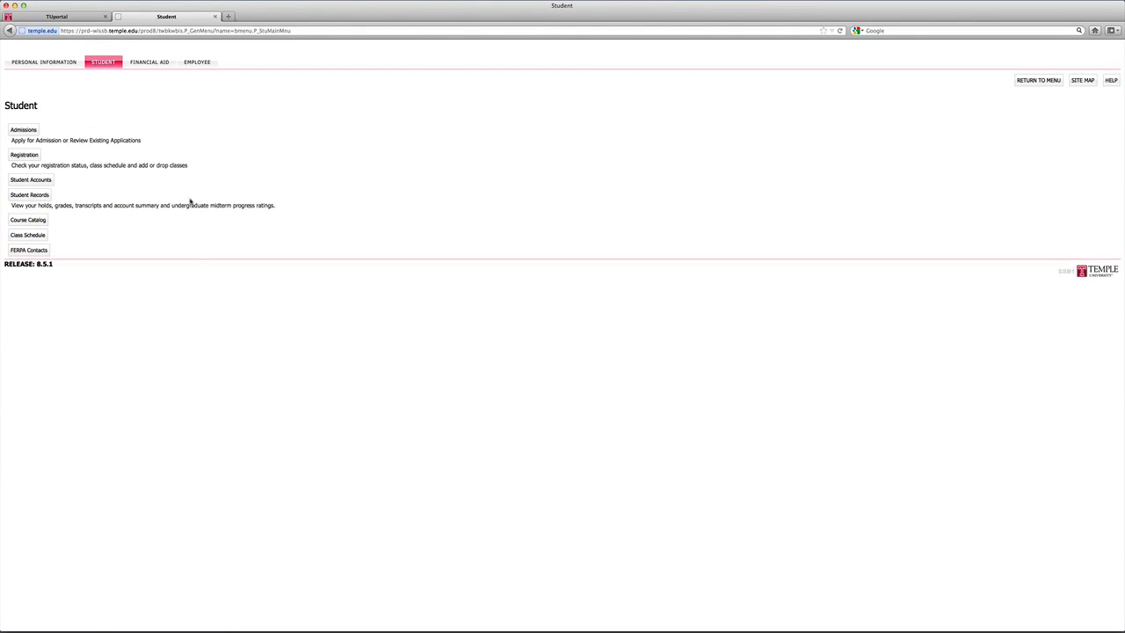
{"action": "mouse_move", "coordinate": [166, 270]}
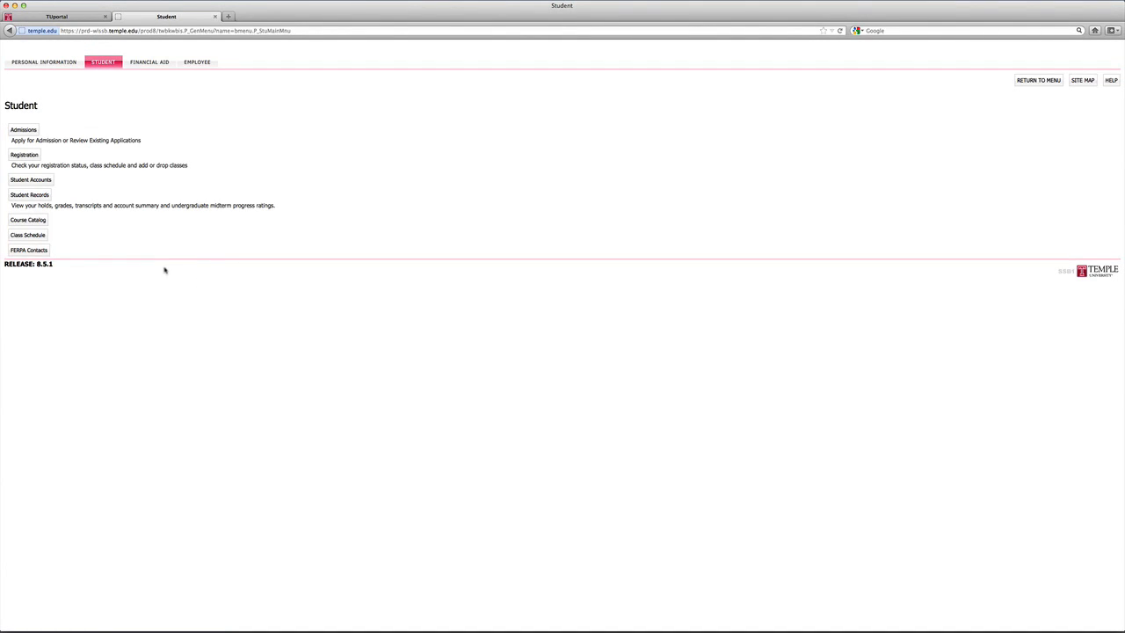
{"action": "mouse_move", "coordinate": [113, 83]}
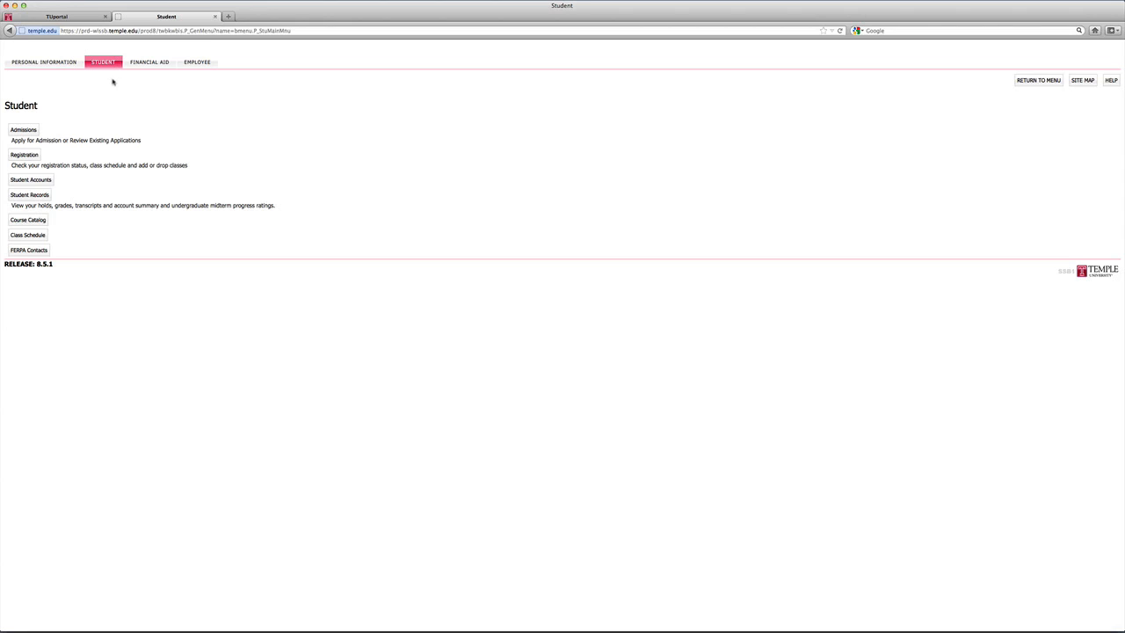
{"action": "mouse_move", "coordinate": [81, 139]}
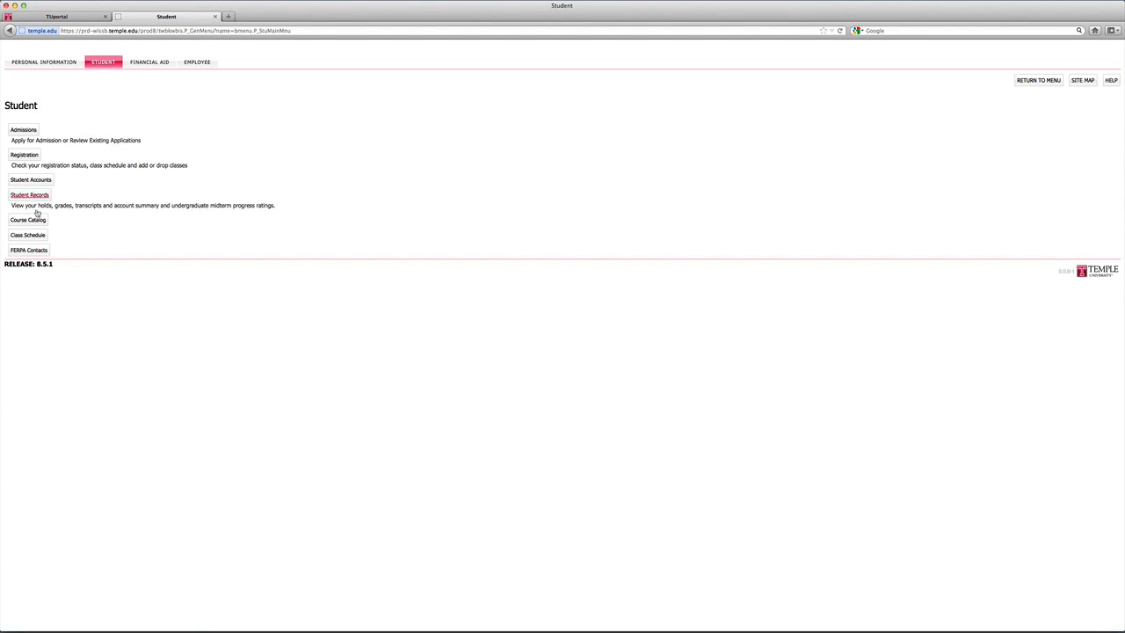
{"action": "mouse_move", "coordinate": [109, 304]}
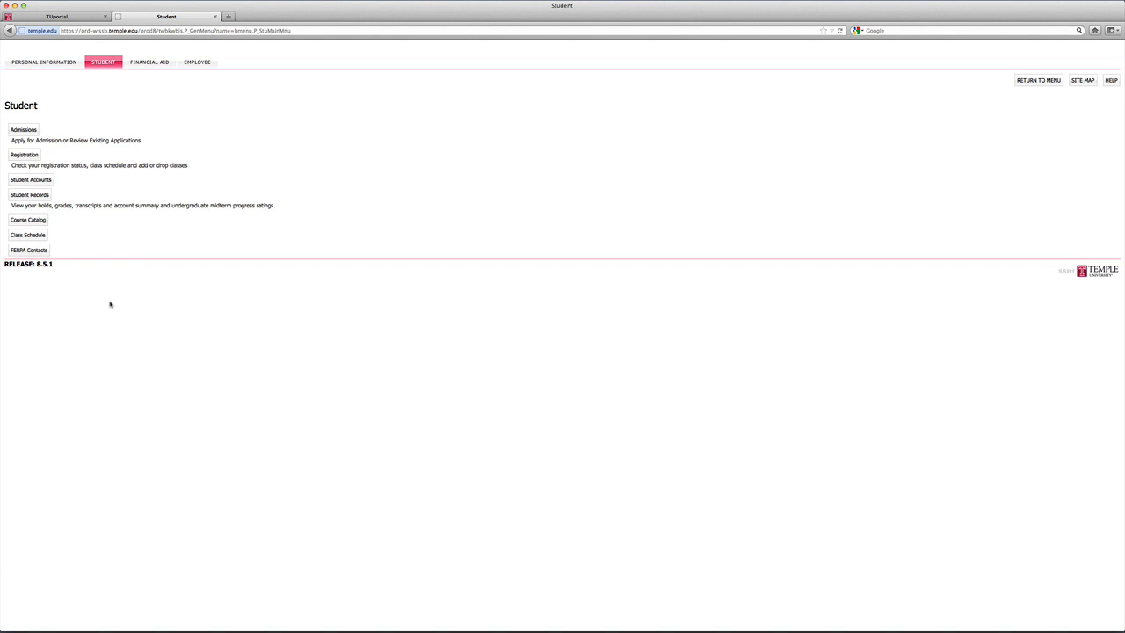
{"action": "mouse_move", "coordinate": [73, 239]}
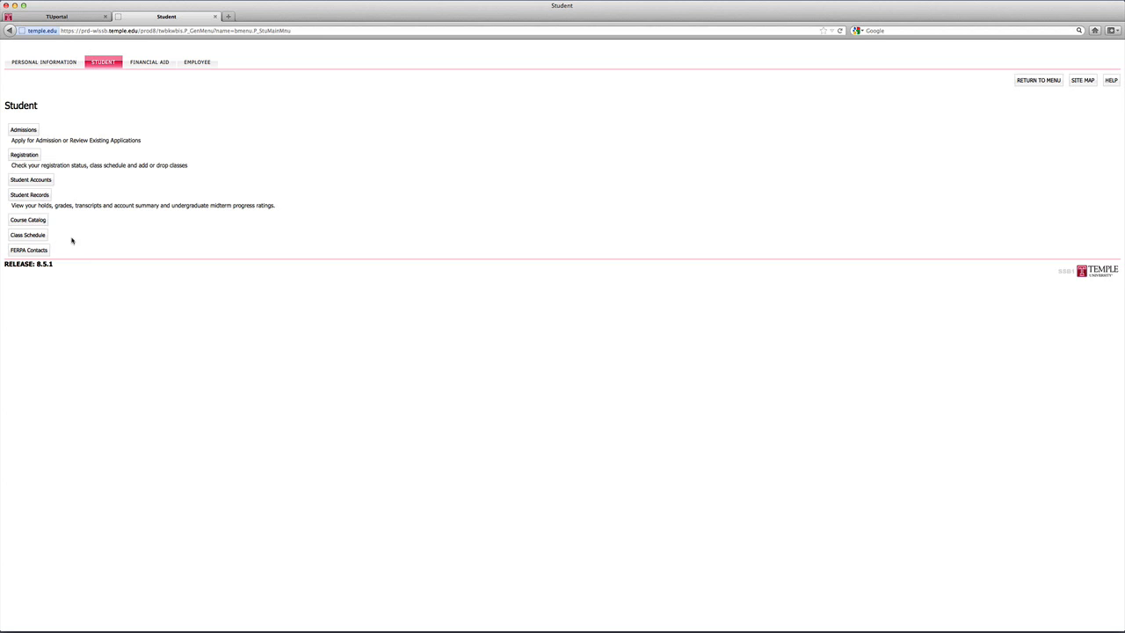
- Begin Look Up Classes under Registration for the 2013 Spring term
{"action": "left_click", "coordinate": [24, 155]}
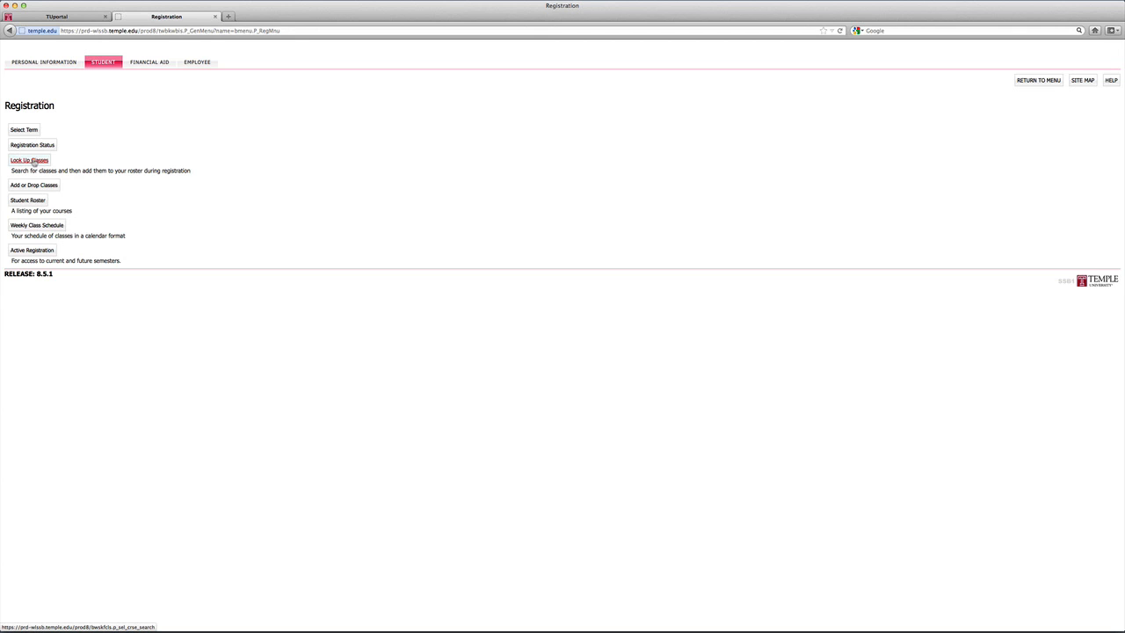
{"action": "left_click", "coordinate": [28, 160]}
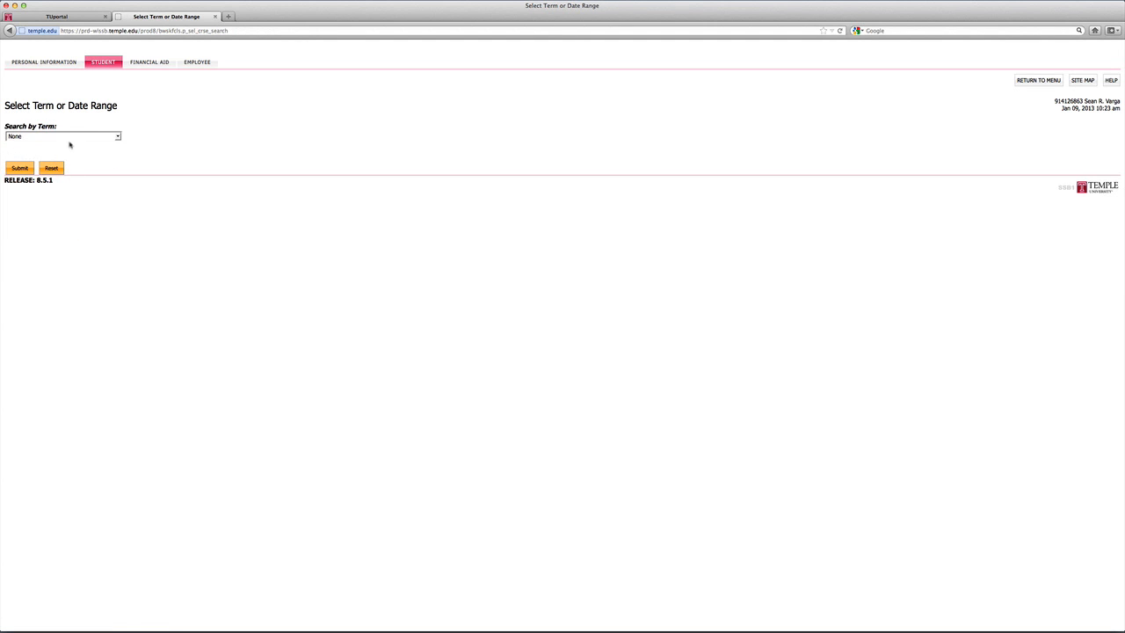
{"action": "left_click", "coordinate": [61, 137]}
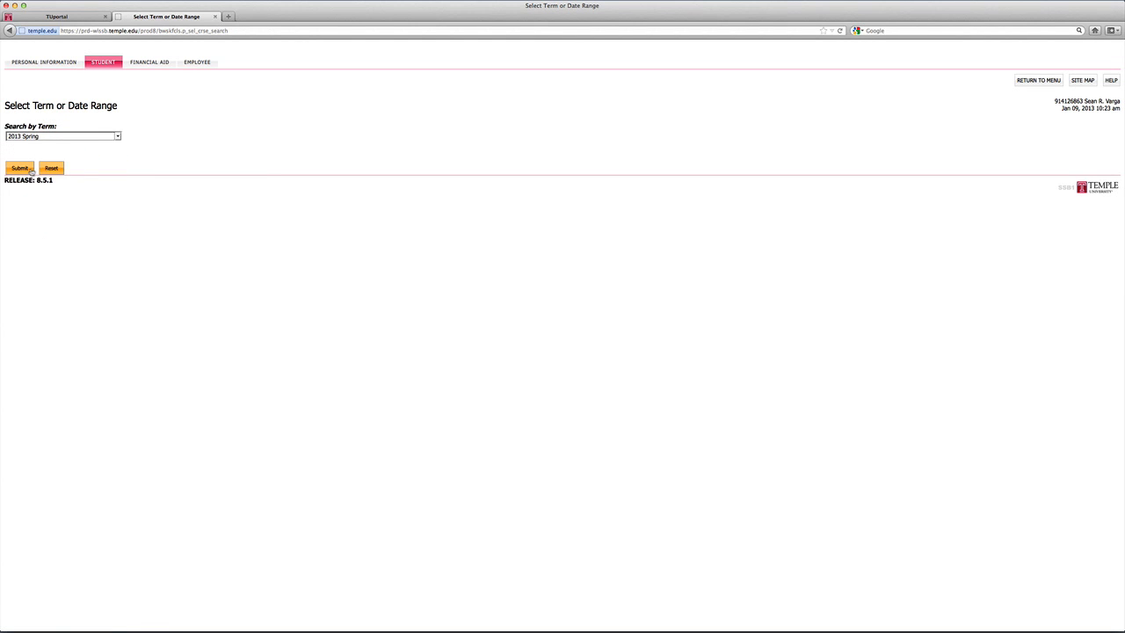
{"action": "left_click", "coordinate": [19, 169]}
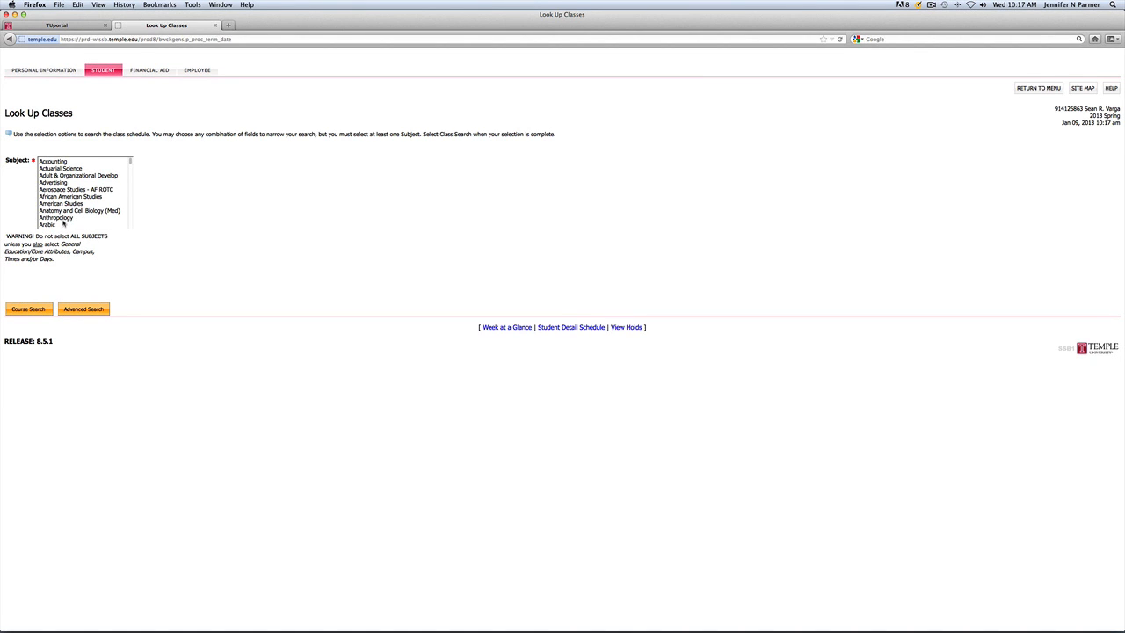
- Run a course search for Anthropology and browse the 2013 Spring results
{"action": "left_click", "coordinate": [28, 309]}
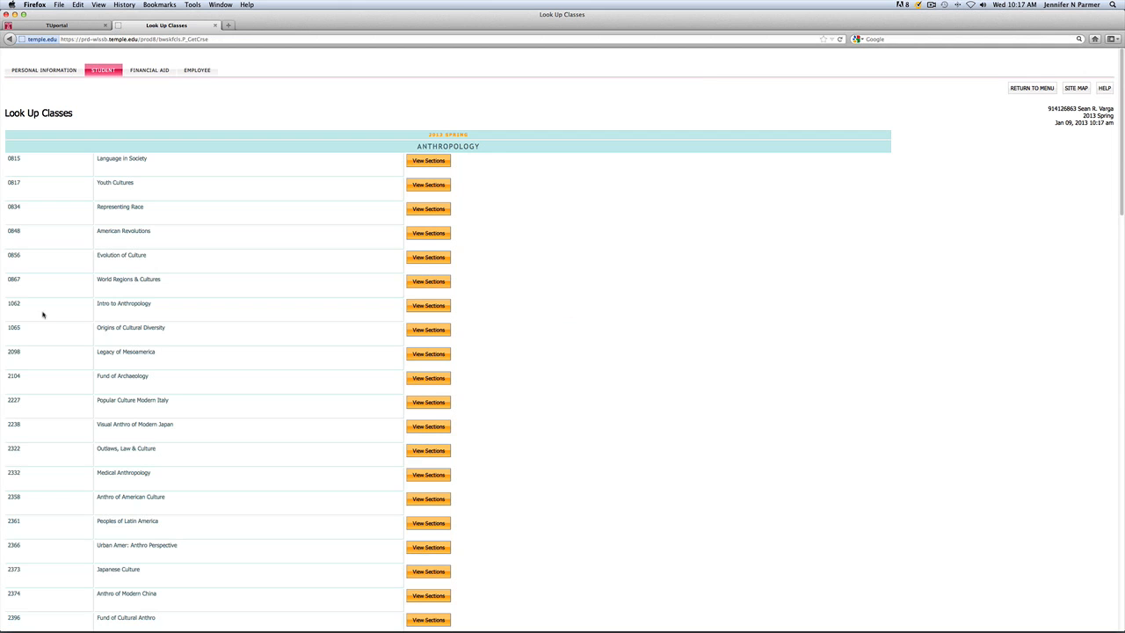
{"action": "scroll", "scroll_direction": "down", "scroll_amount": 3}
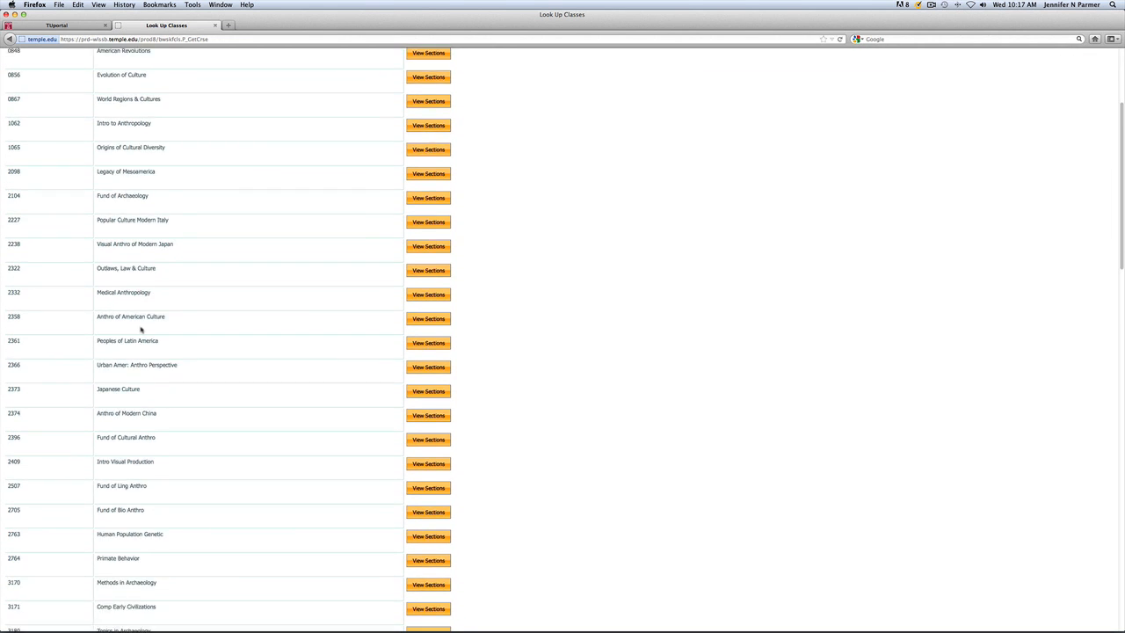
{"action": "scroll", "scroll_direction": "down", "scroll_amount": 3}
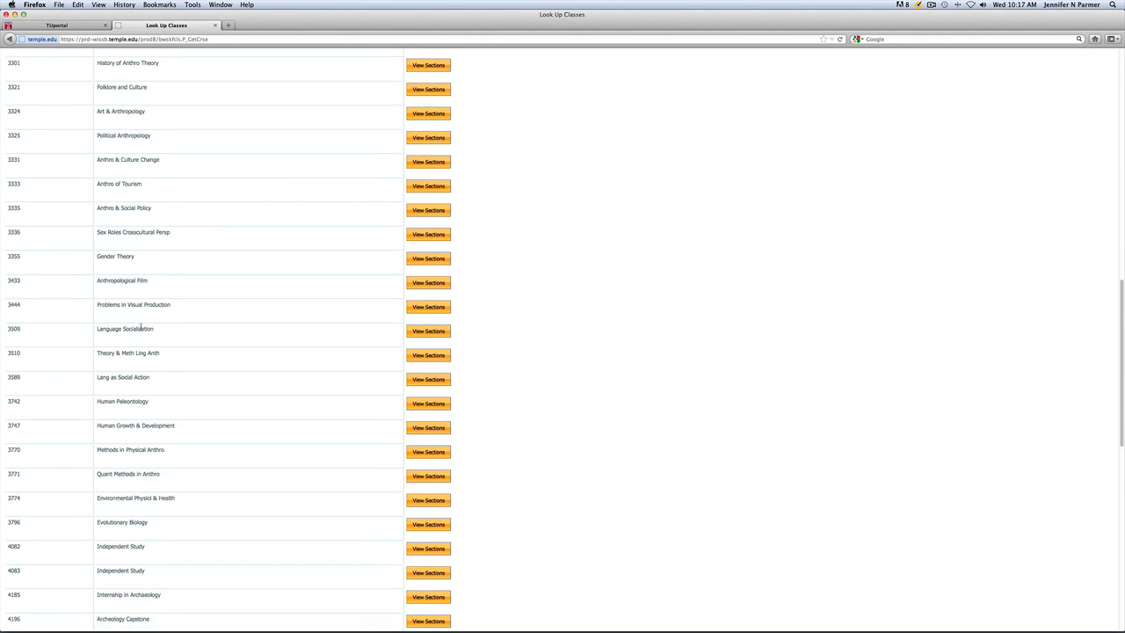
{"action": "scroll", "scroll_direction": "up", "scroll_amount": 3}
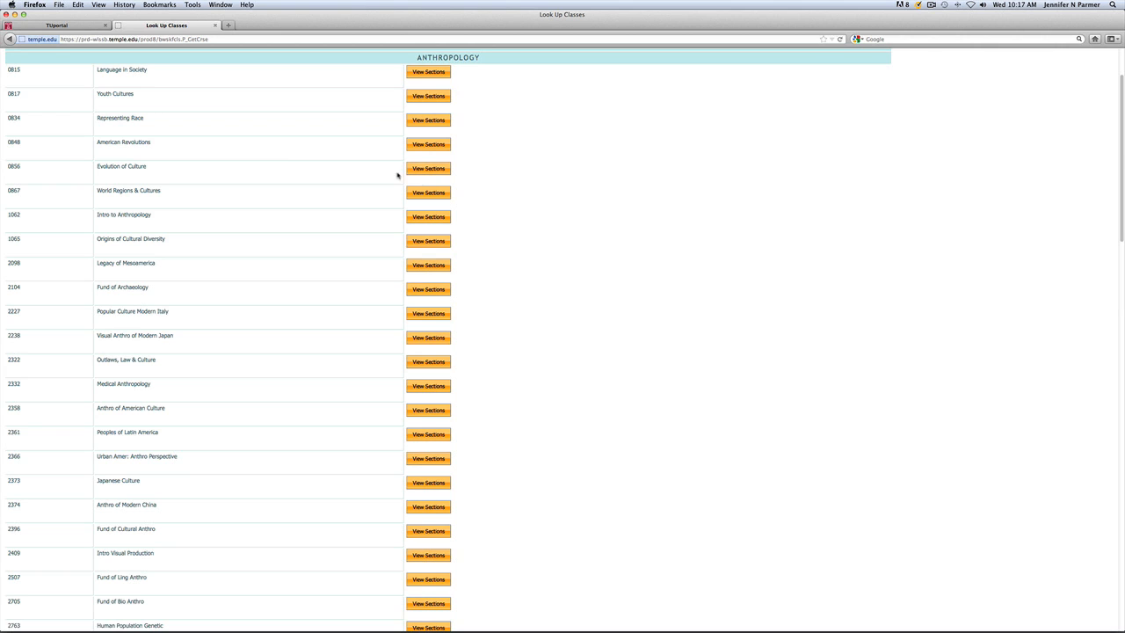
- View the Language in Society (ANTH 0813) sections and mark the first one
{"action": "left_click", "coordinate": [428, 71]}
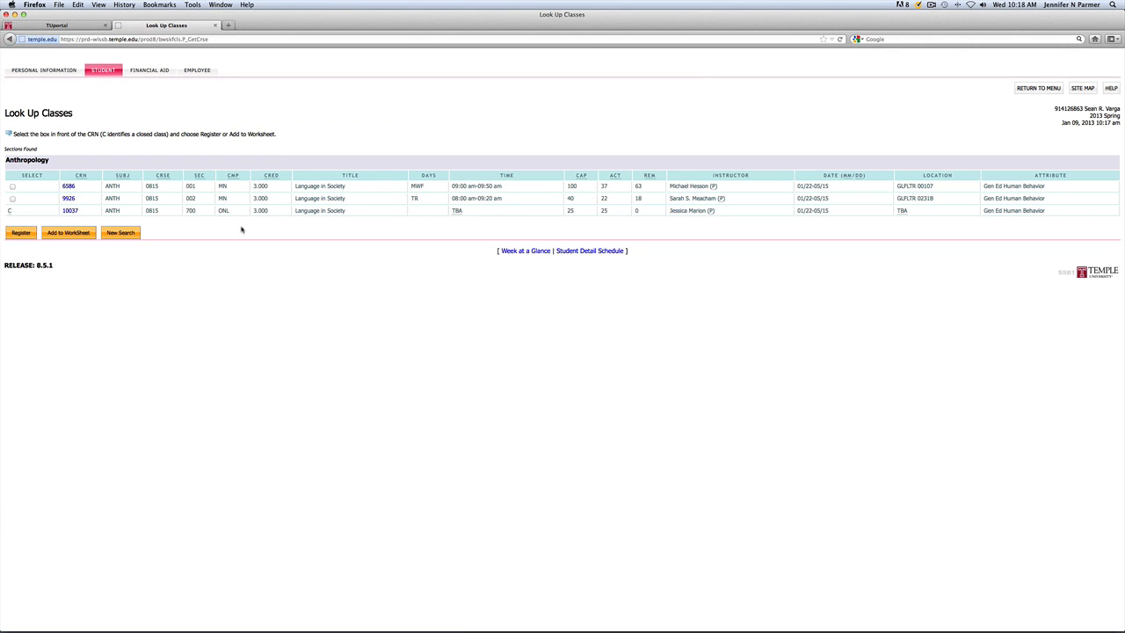
{"action": "mouse_move", "coordinate": [244, 228]}
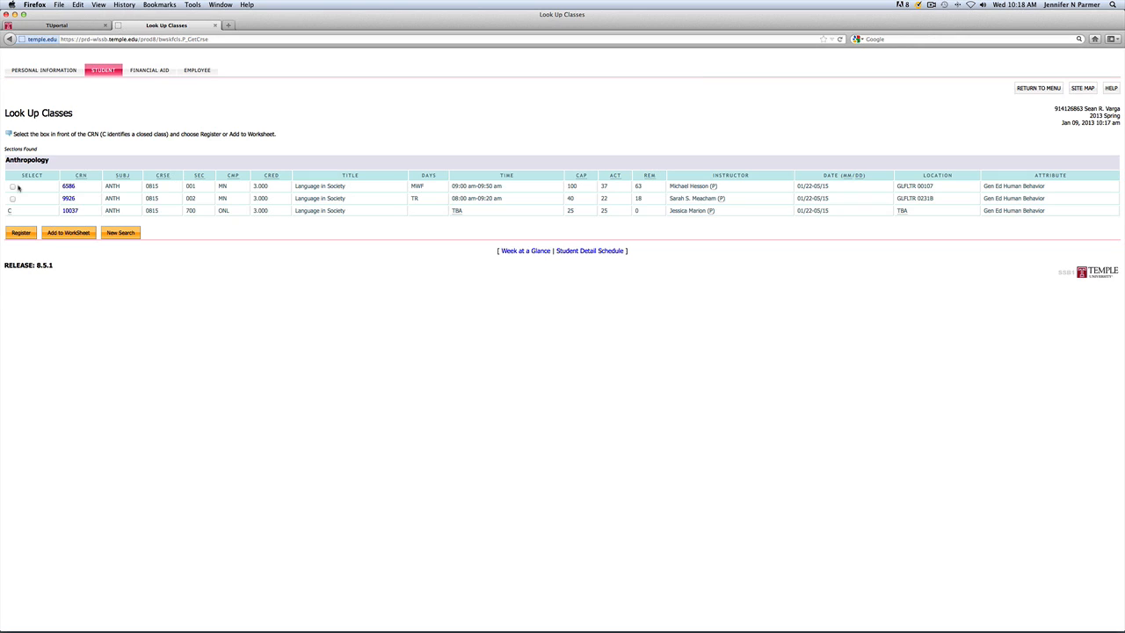
{"action": "left_click", "coordinate": [12, 186]}
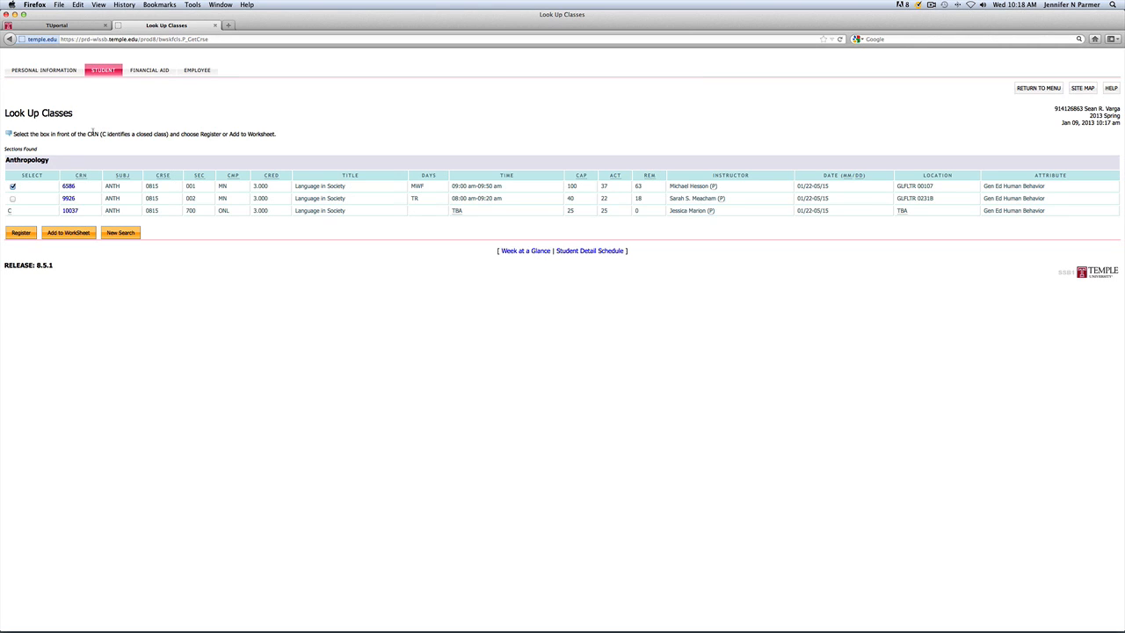
{"action": "mouse_move", "coordinate": [77, 116]}
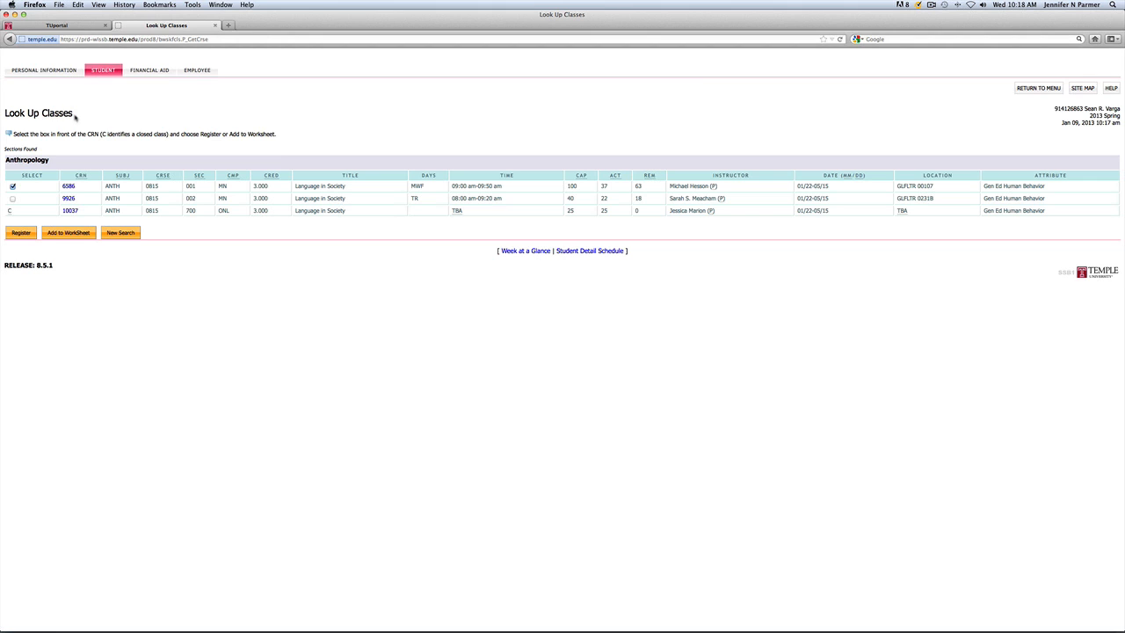
{"action": "mouse_move", "coordinate": [126, 66]}
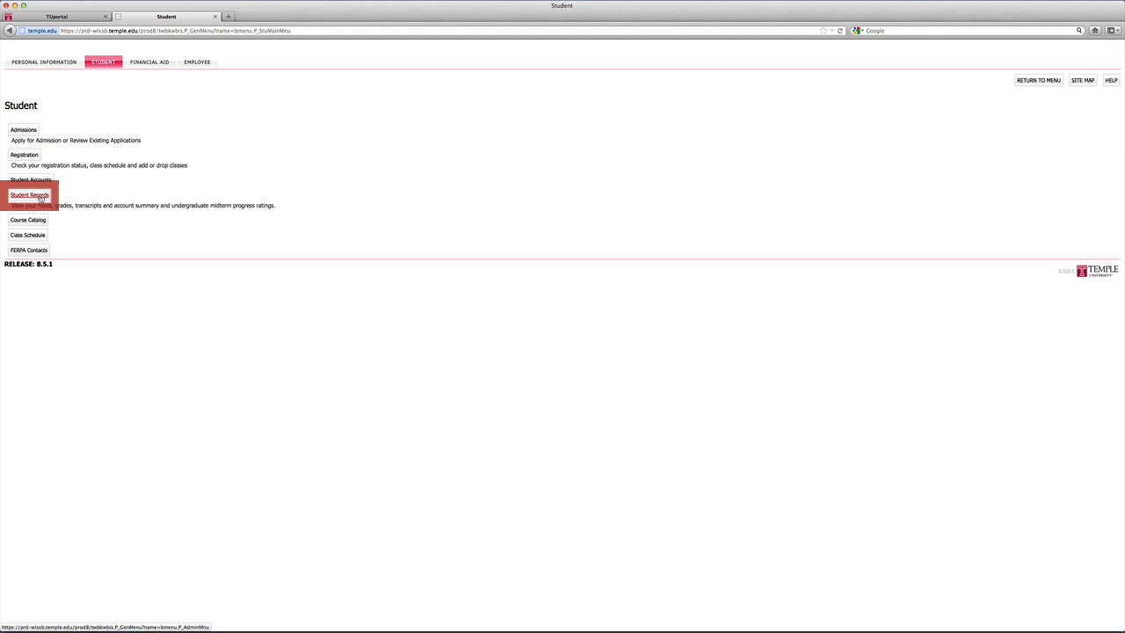
{"action": "left_click", "coordinate": [32, 193]}
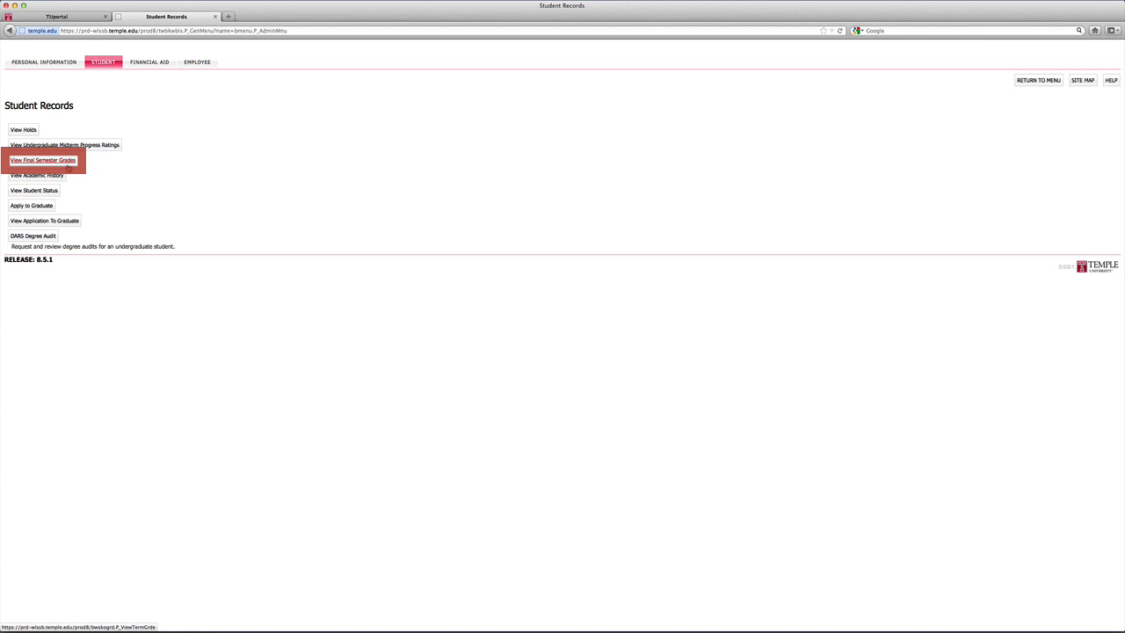
{"action": "mouse_move", "coordinate": [416, 390]}
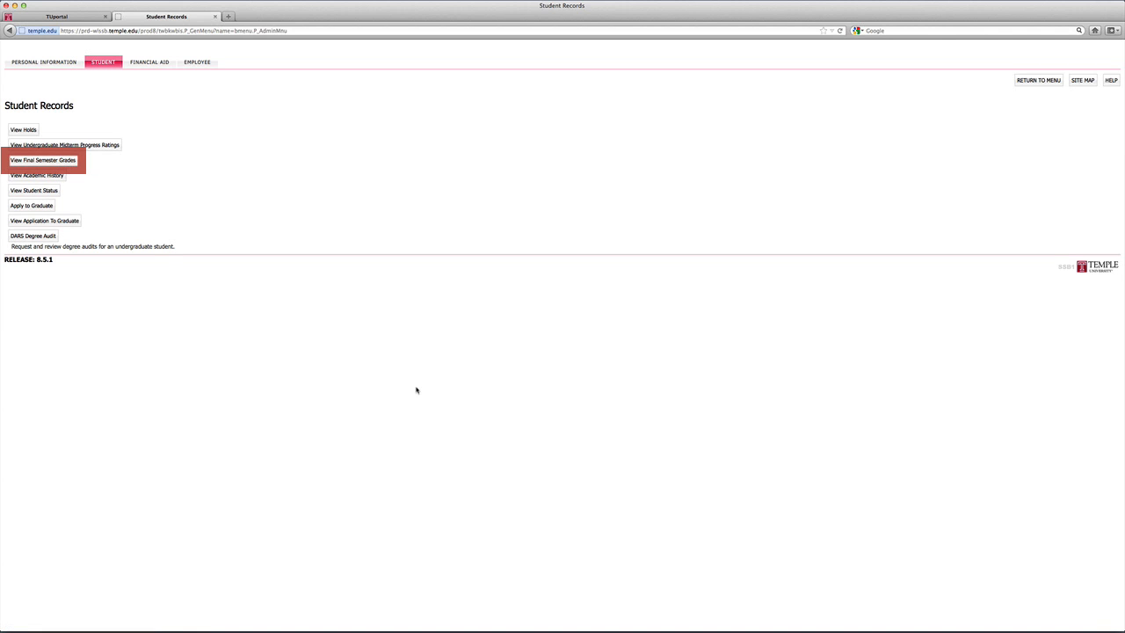
{"action": "mouse_move", "coordinate": [392, 394]}
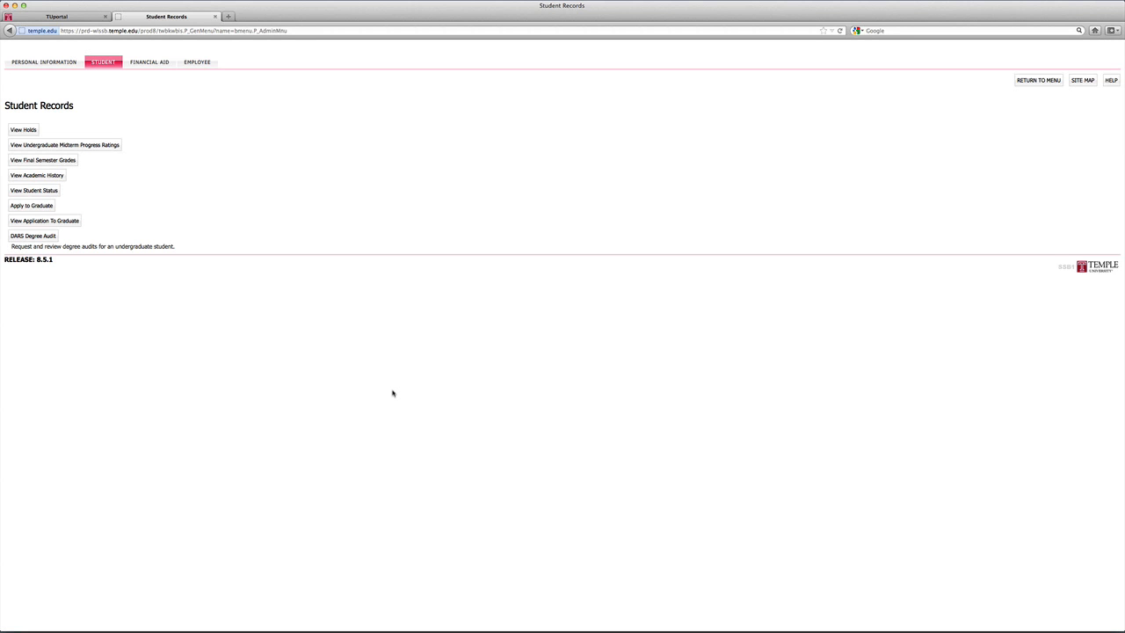
{"action": "mouse_move", "coordinate": [388, 400]}
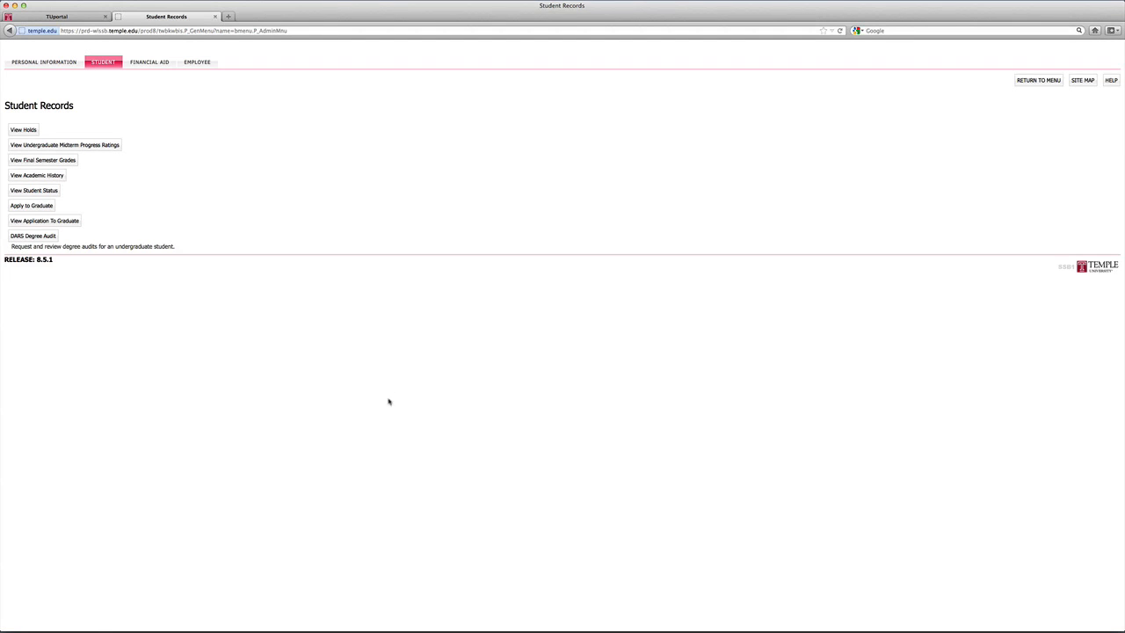
{"action": "mouse_move", "coordinate": [373, 399]}
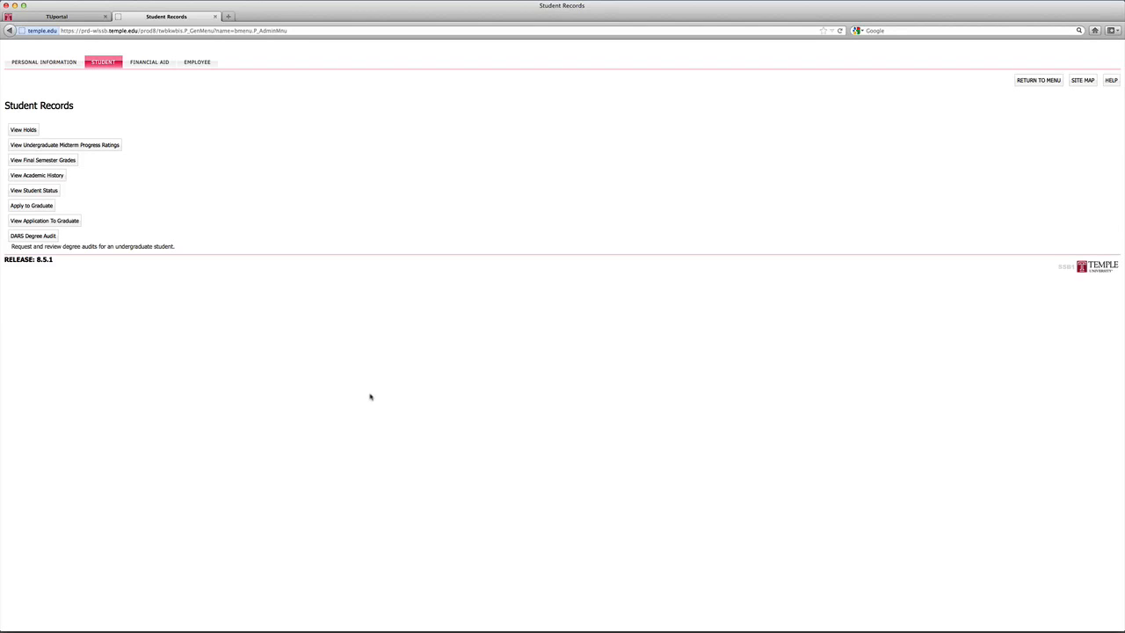
{"action": "mouse_move", "coordinate": [43, 160]}
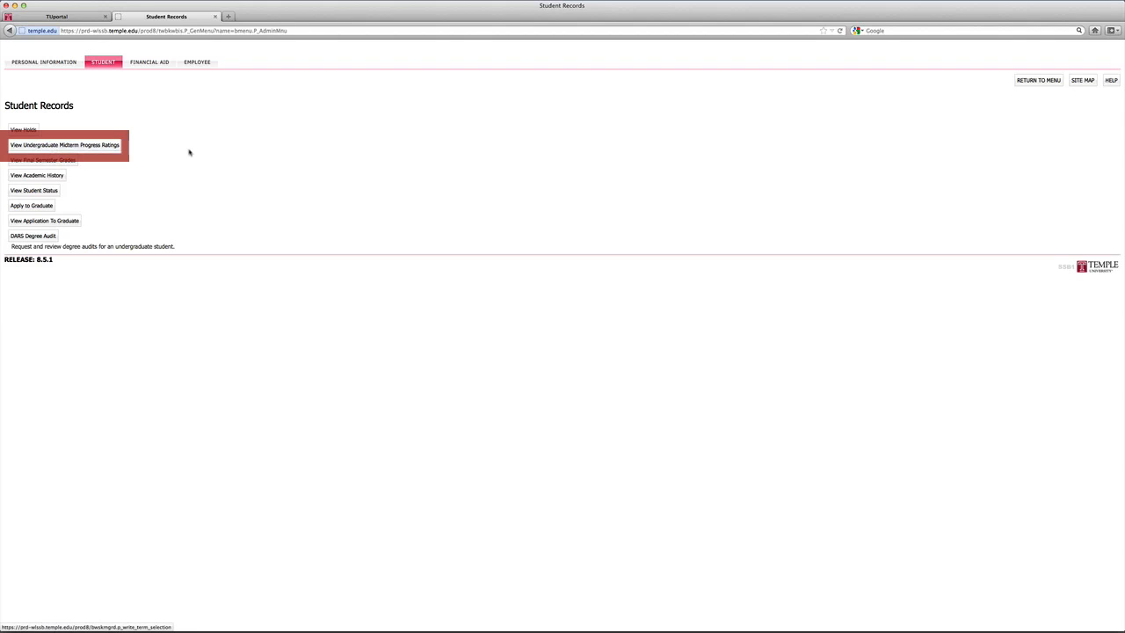
{"action": "mouse_move", "coordinate": [260, 190]}
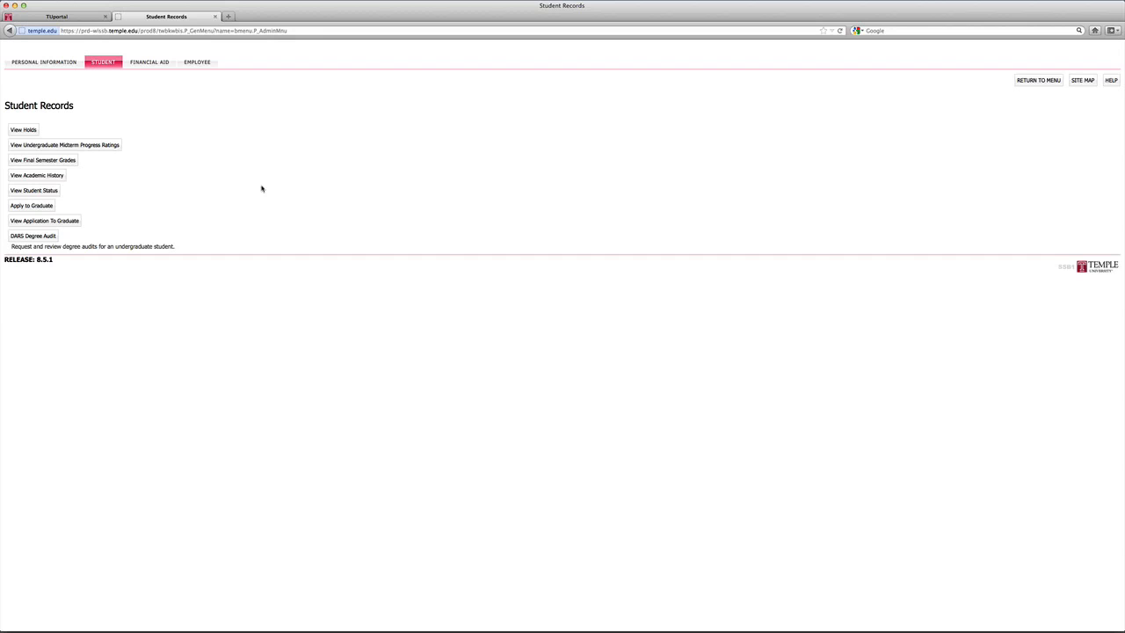
{"action": "mouse_move", "coordinate": [255, 188]}
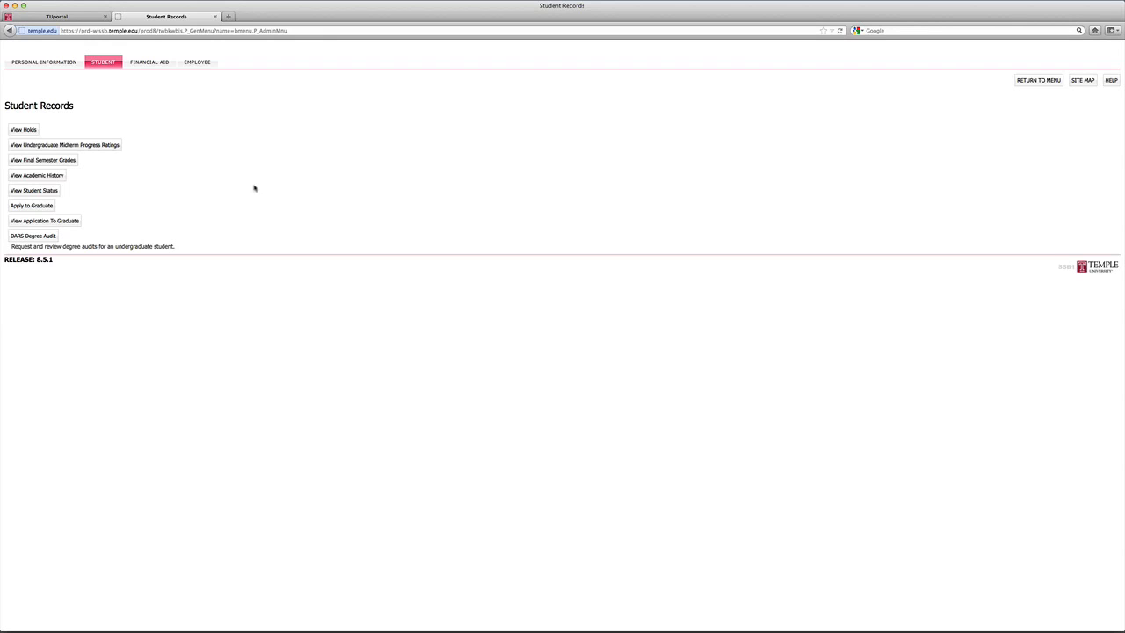
{"action": "mouse_move", "coordinate": [180, 179]}
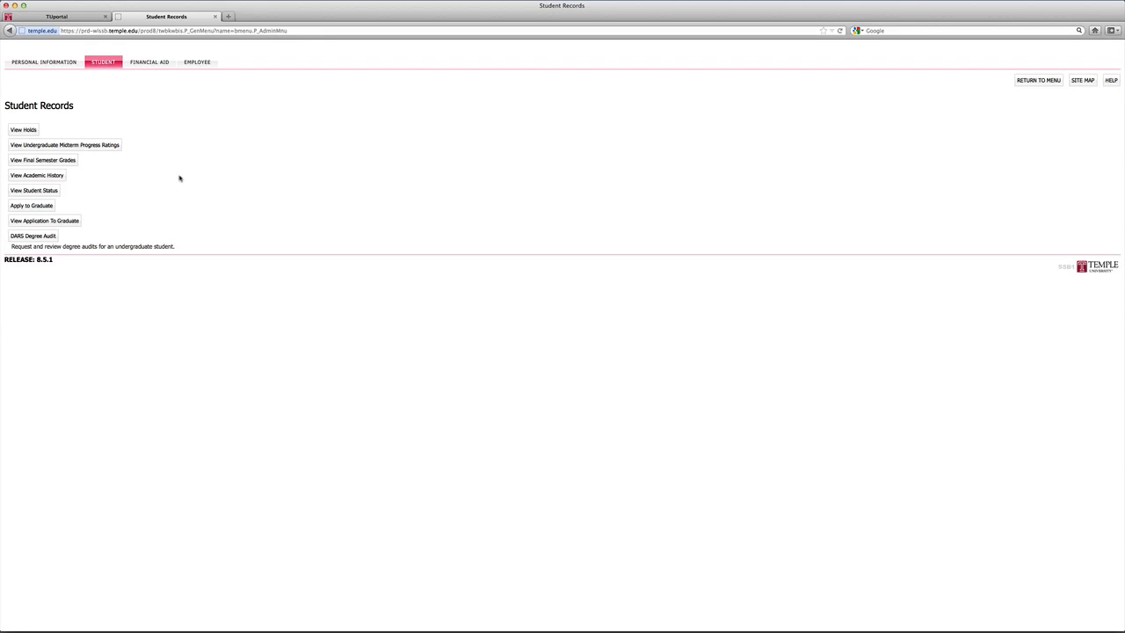
{"action": "mouse_move", "coordinate": [119, 242]}
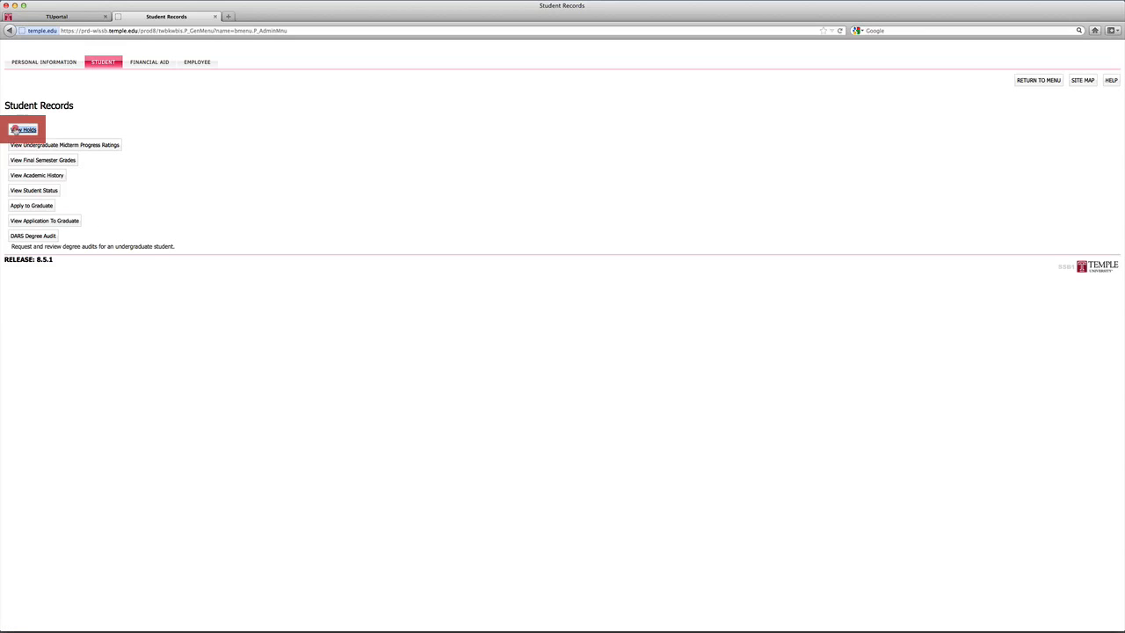
{"action": "mouse_move", "coordinate": [155, 164]}
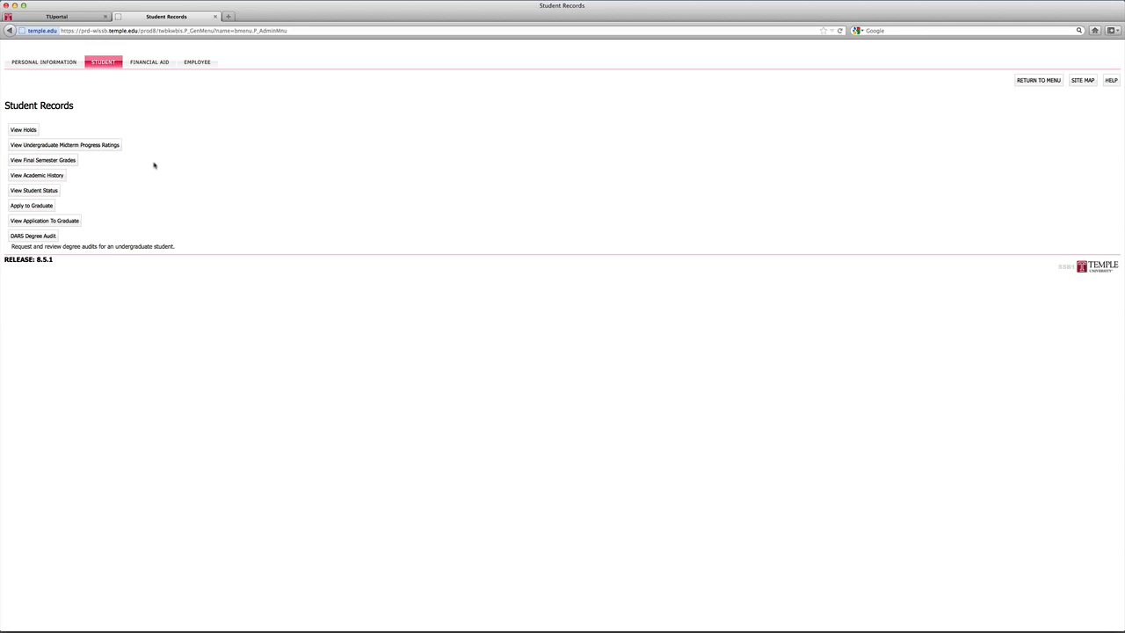
{"action": "mouse_move", "coordinate": [69, 140]}
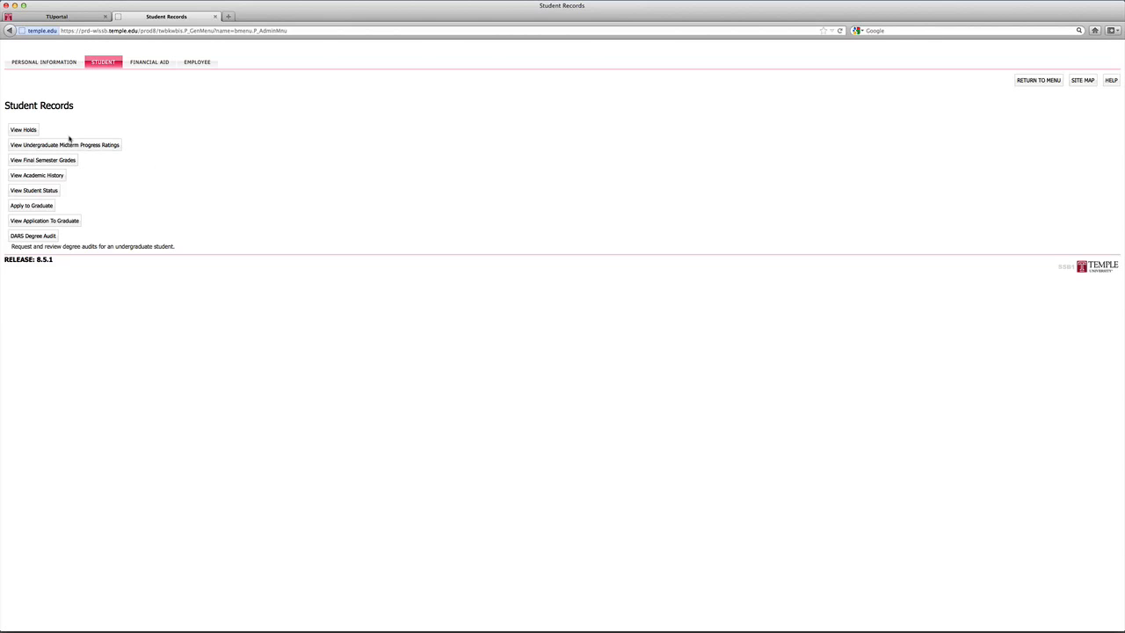
{"action": "mouse_move", "coordinate": [50, 135]}
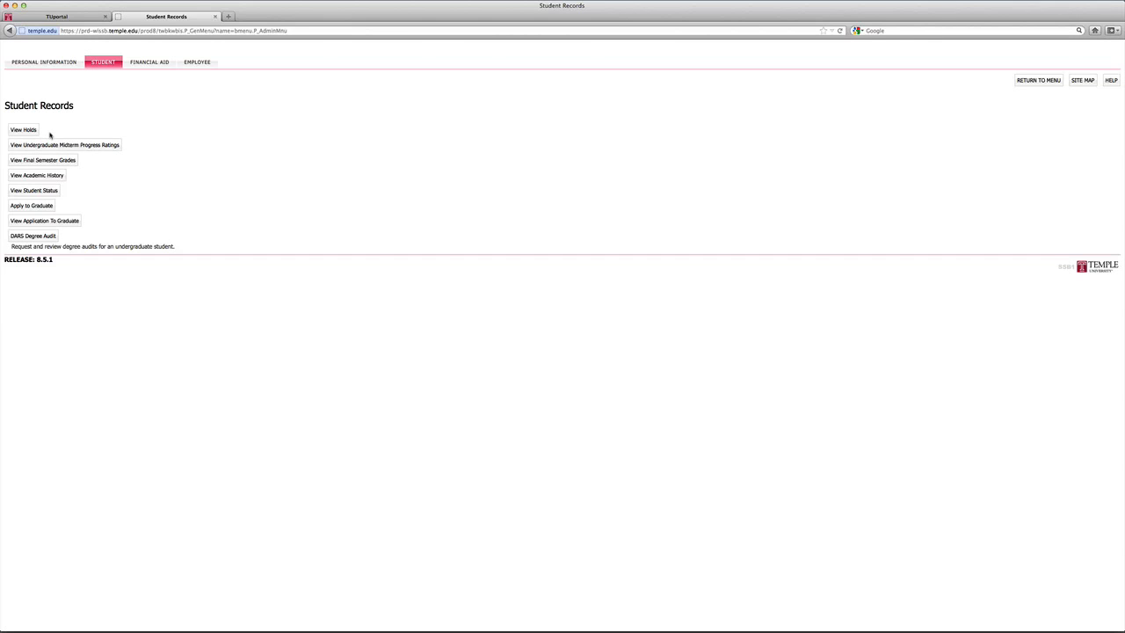
{"action": "mouse_move", "coordinate": [88, 242]}
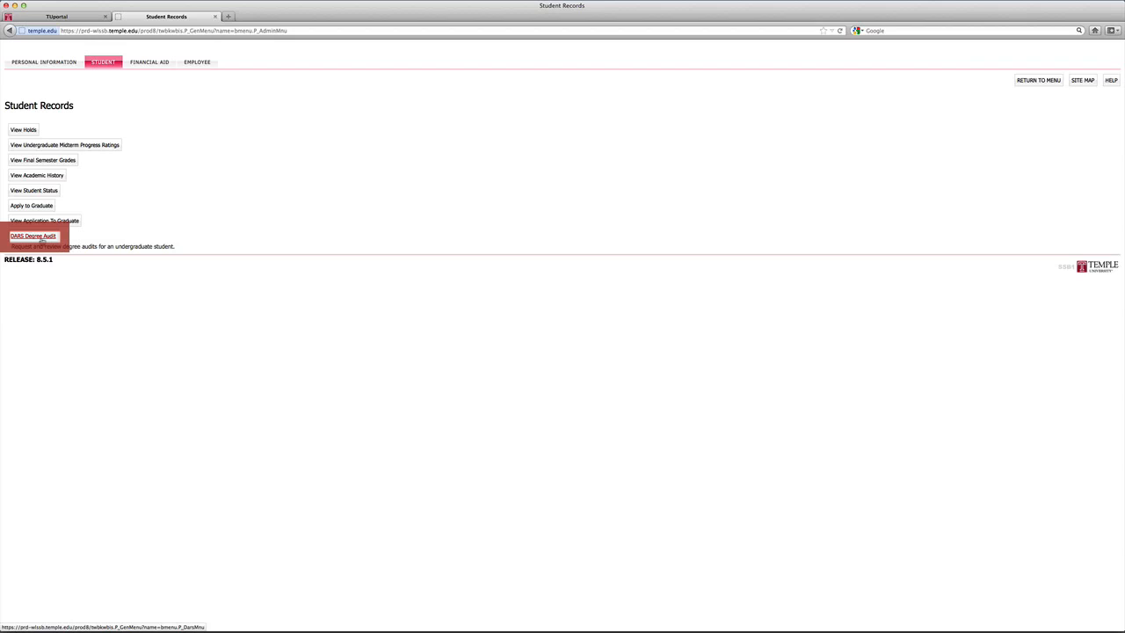
- Go to DARS Degree Audit and list the previously submitted Neuroscience audits
{"action": "left_click", "coordinate": [34, 236]}
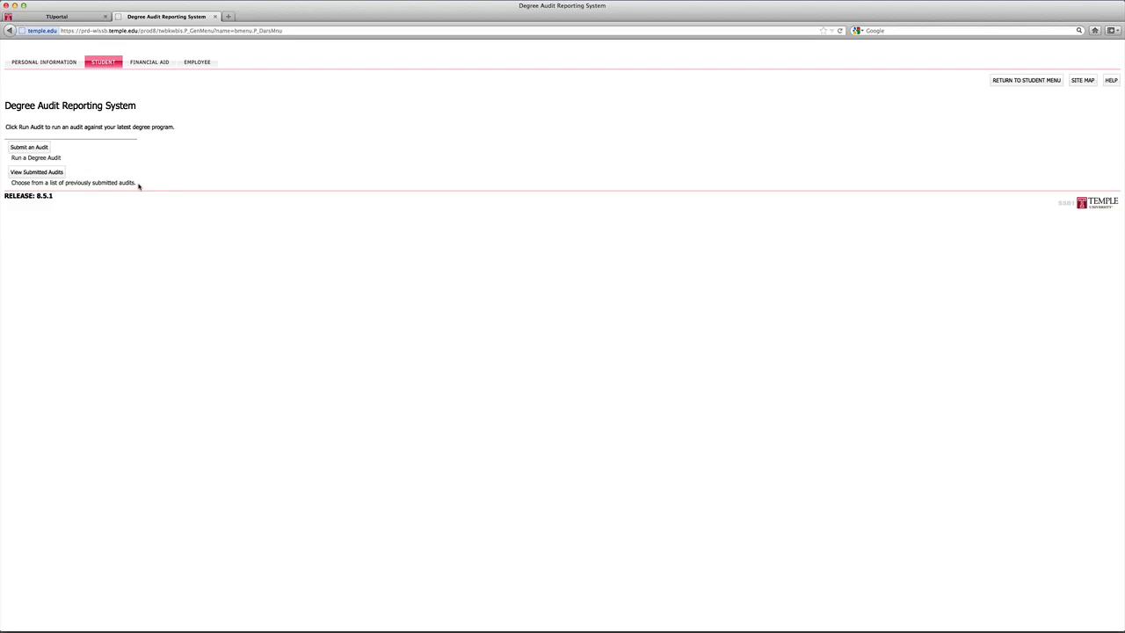
{"action": "left_click", "coordinate": [35, 172]}
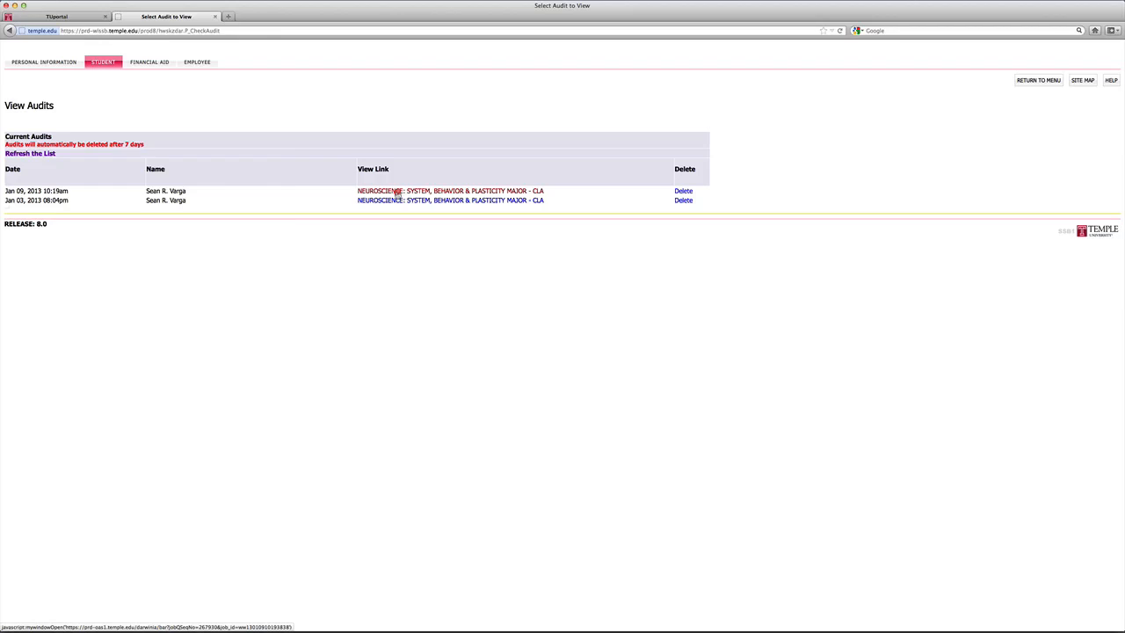
{"action": "left_click", "coordinate": [450, 190]}
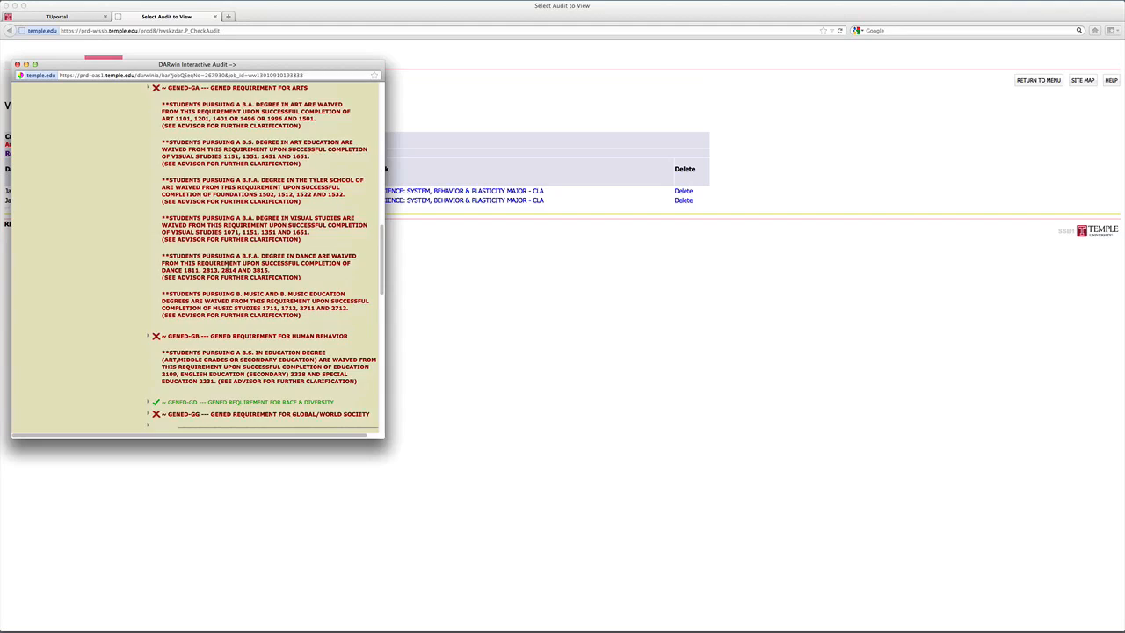
{"action": "scroll", "scroll_direction": "down", "scroll_amount": 3}
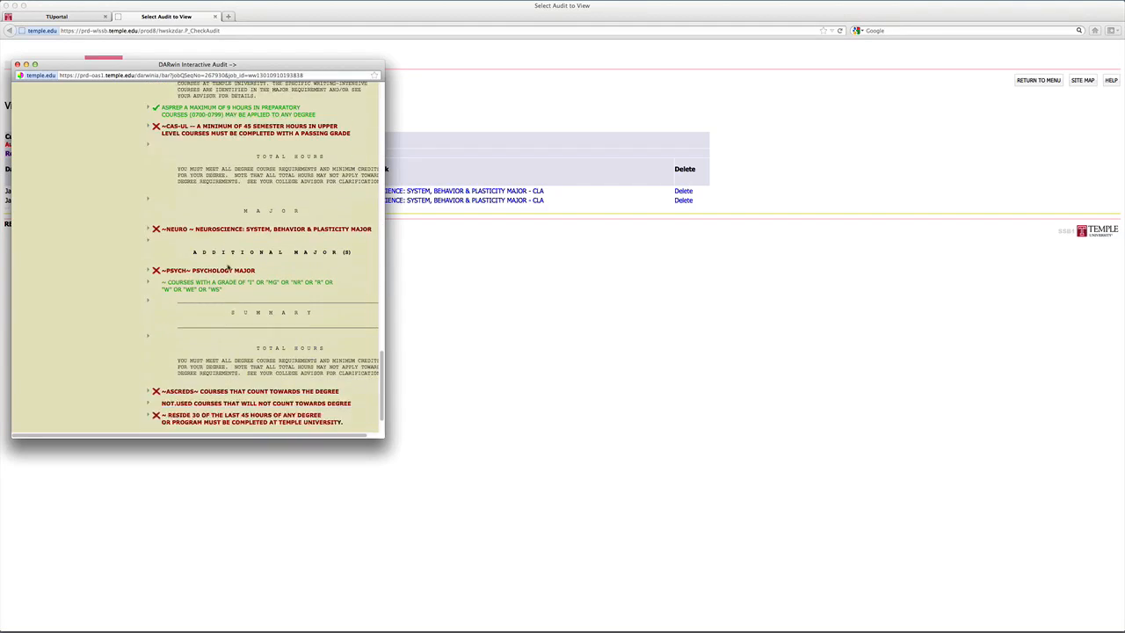
{"action": "scroll", "scroll_direction": "up", "scroll_amount": 3}
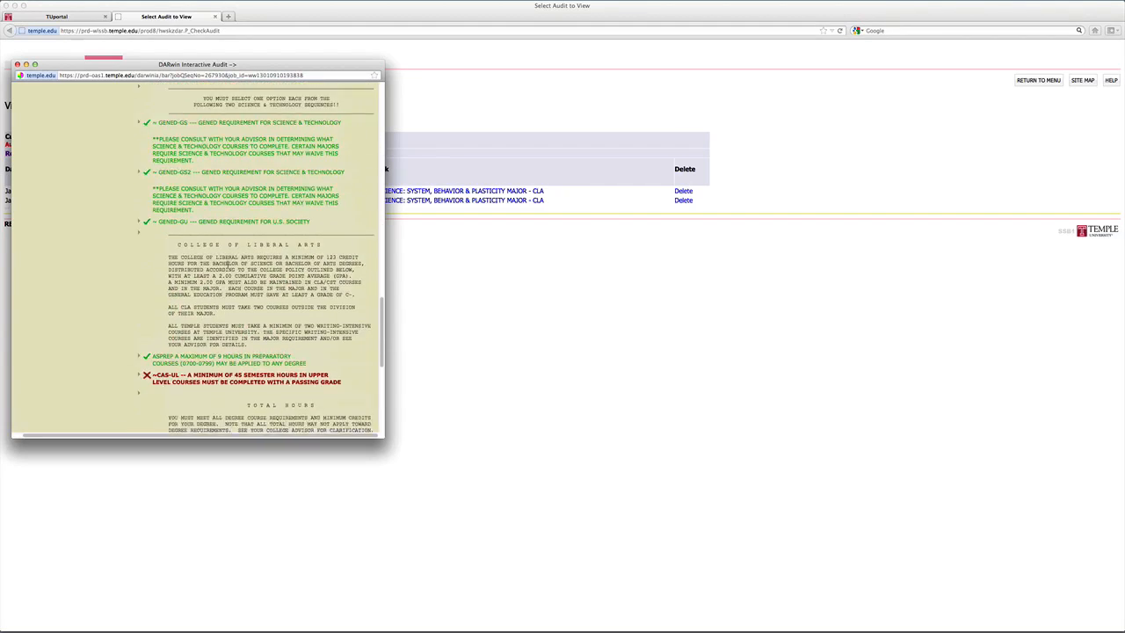
{"action": "scroll", "scroll_direction": "up", "scroll_amount": 3}
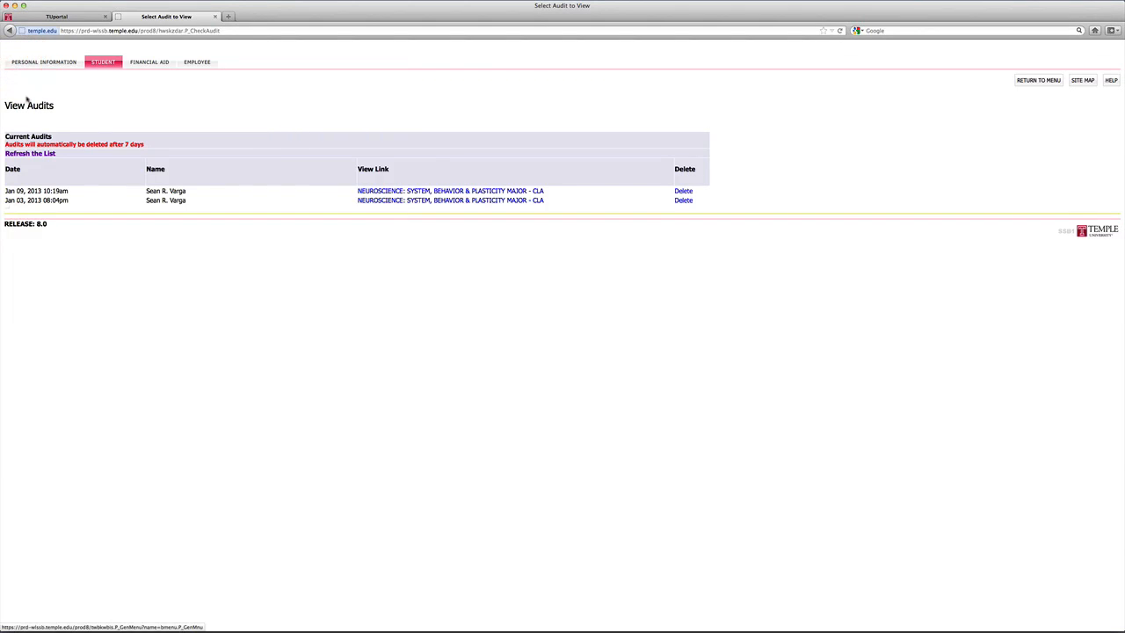
- Return to the Student menu, then move to the Financial Aid section
{"action": "left_click", "coordinate": [102, 62]}
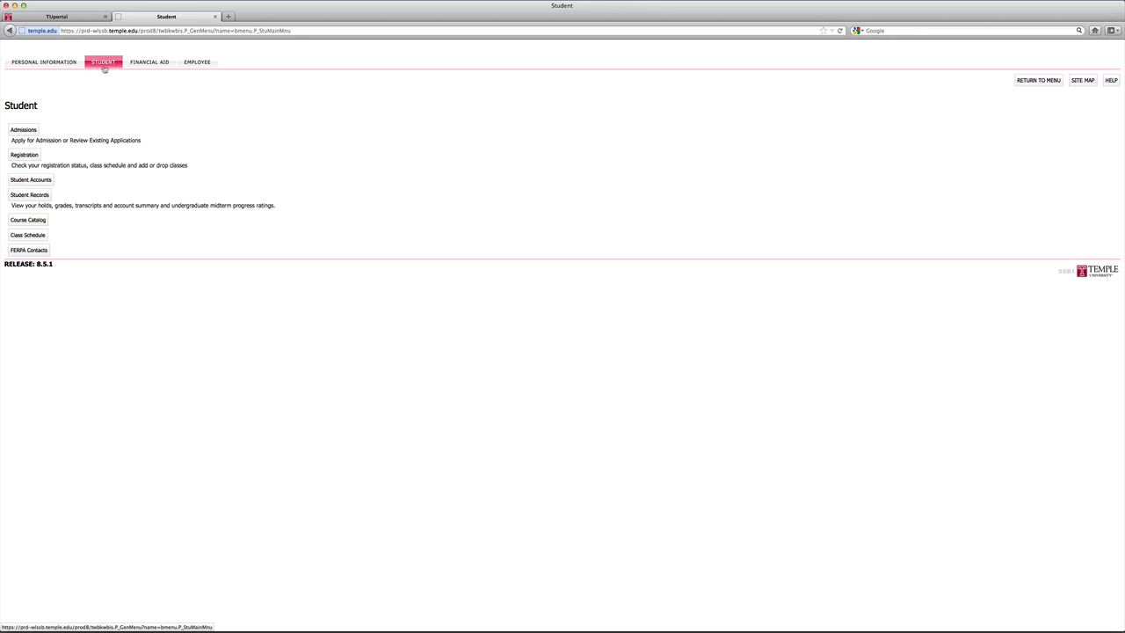
{"action": "mouse_move", "coordinate": [106, 72]}
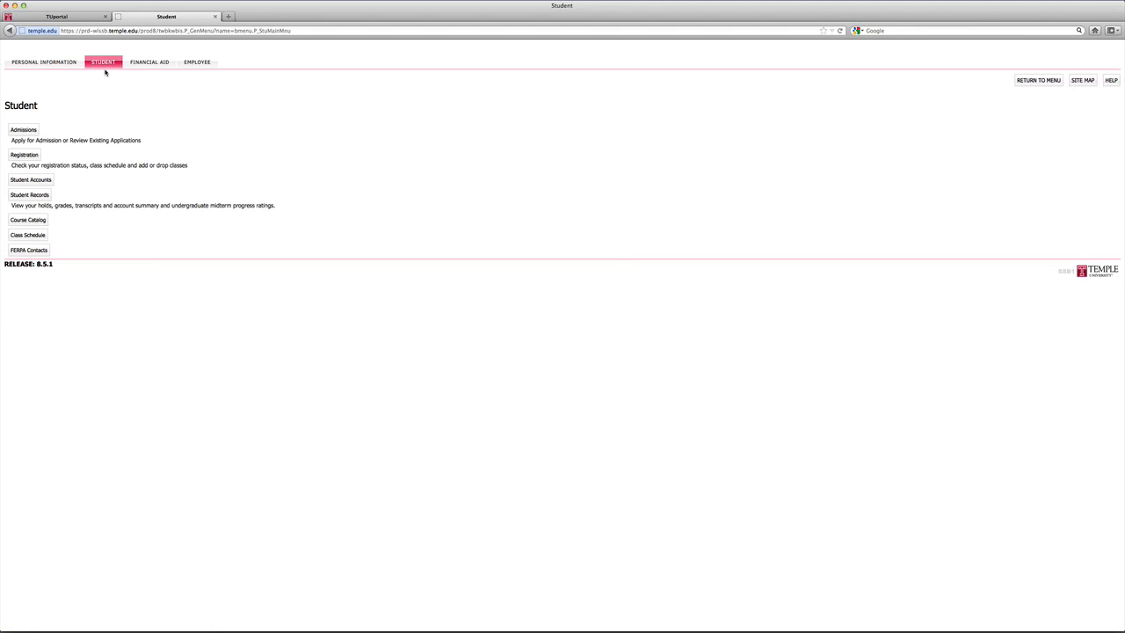
{"action": "left_click", "coordinate": [150, 62]}
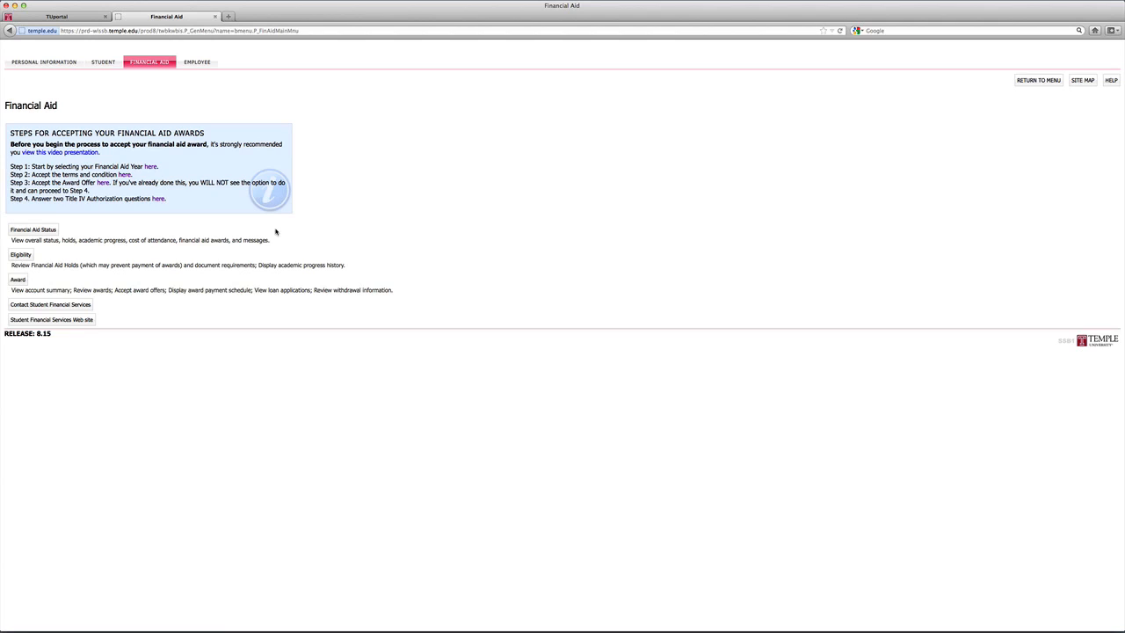
{"action": "mouse_move", "coordinate": [262, 300]}
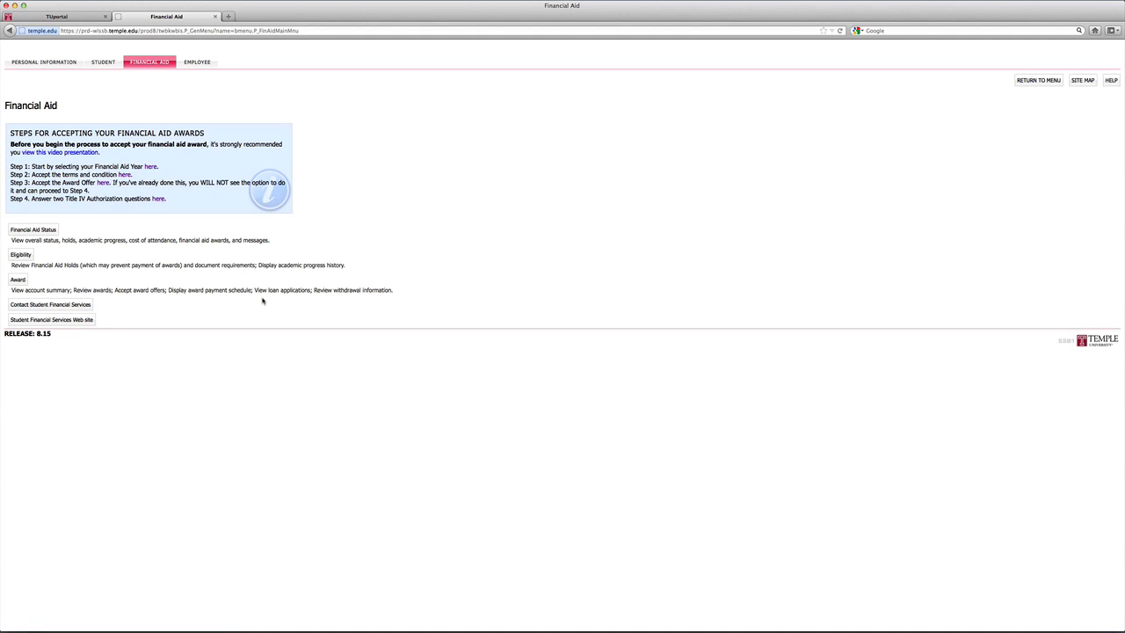
{"action": "mouse_move", "coordinate": [230, 298]}
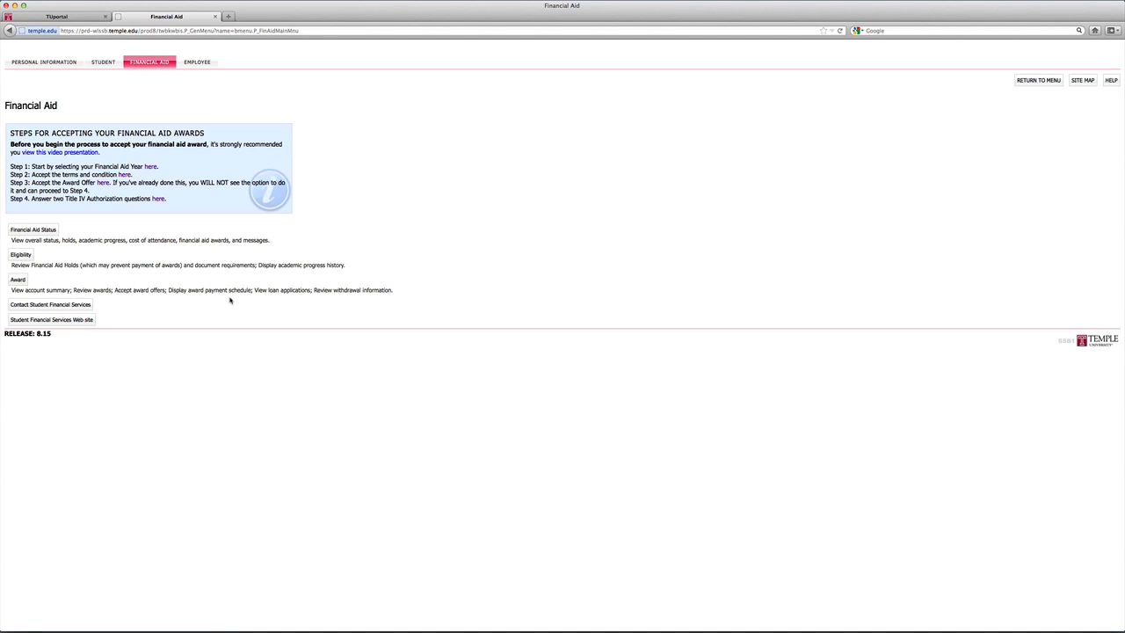